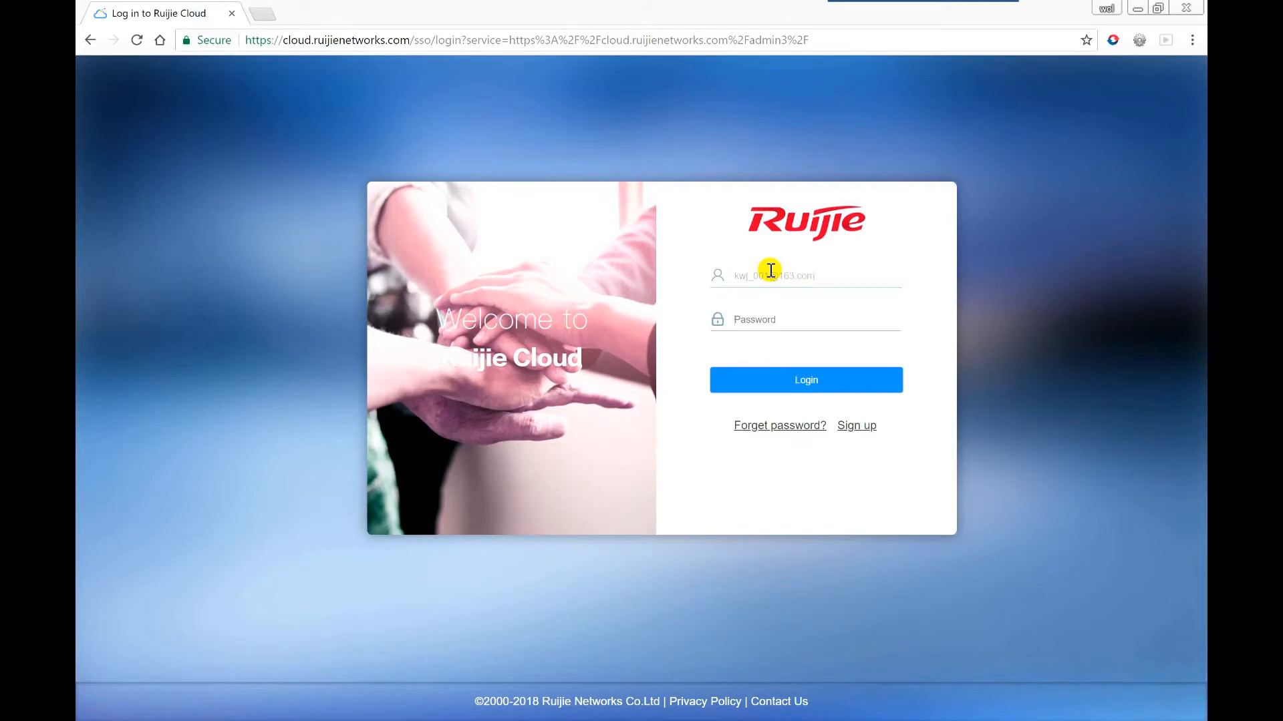
# Enter the account password and log in to reach the monitoring map dashboard
pyautogui.write('password')
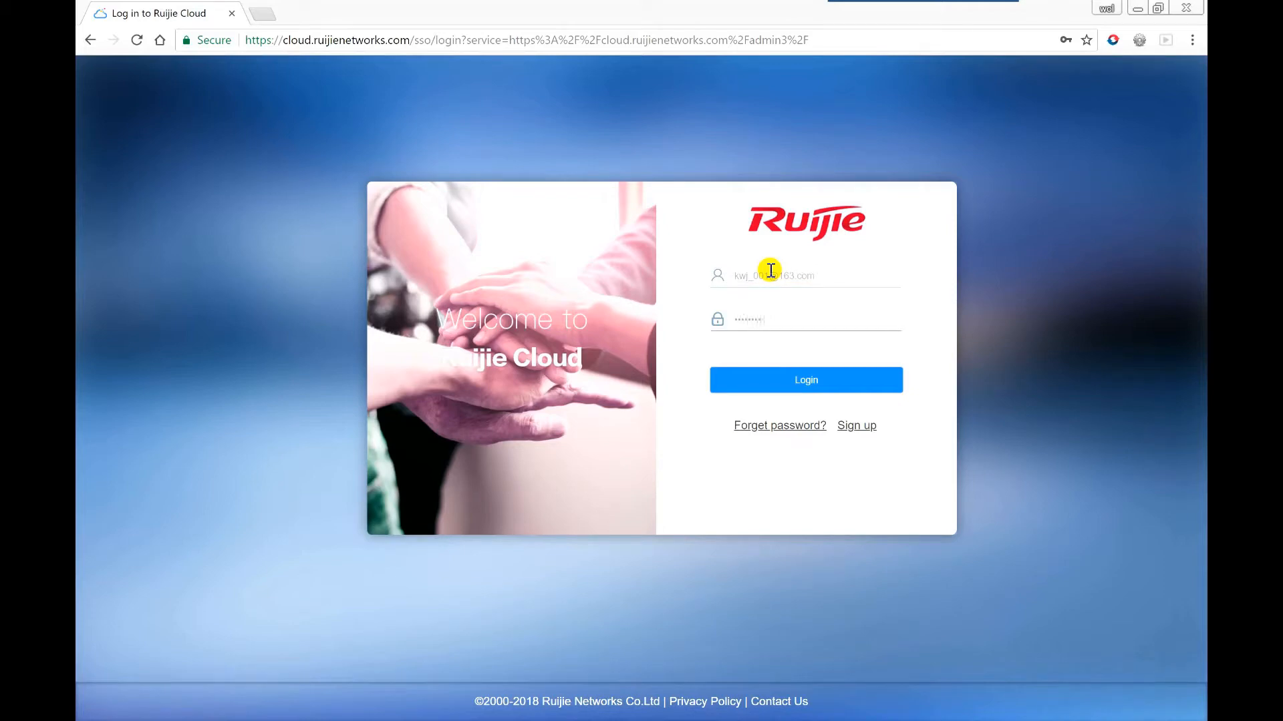
pyautogui.click(804, 379)
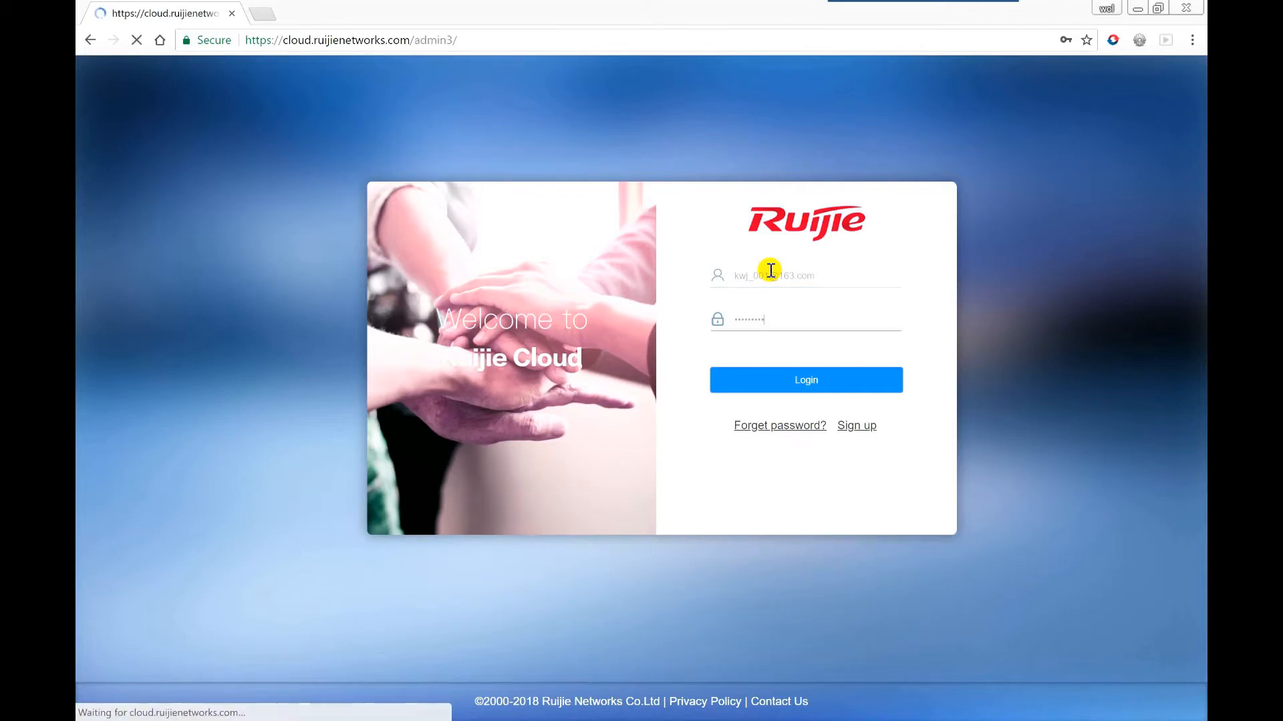
pyautogui.click(805, 379)
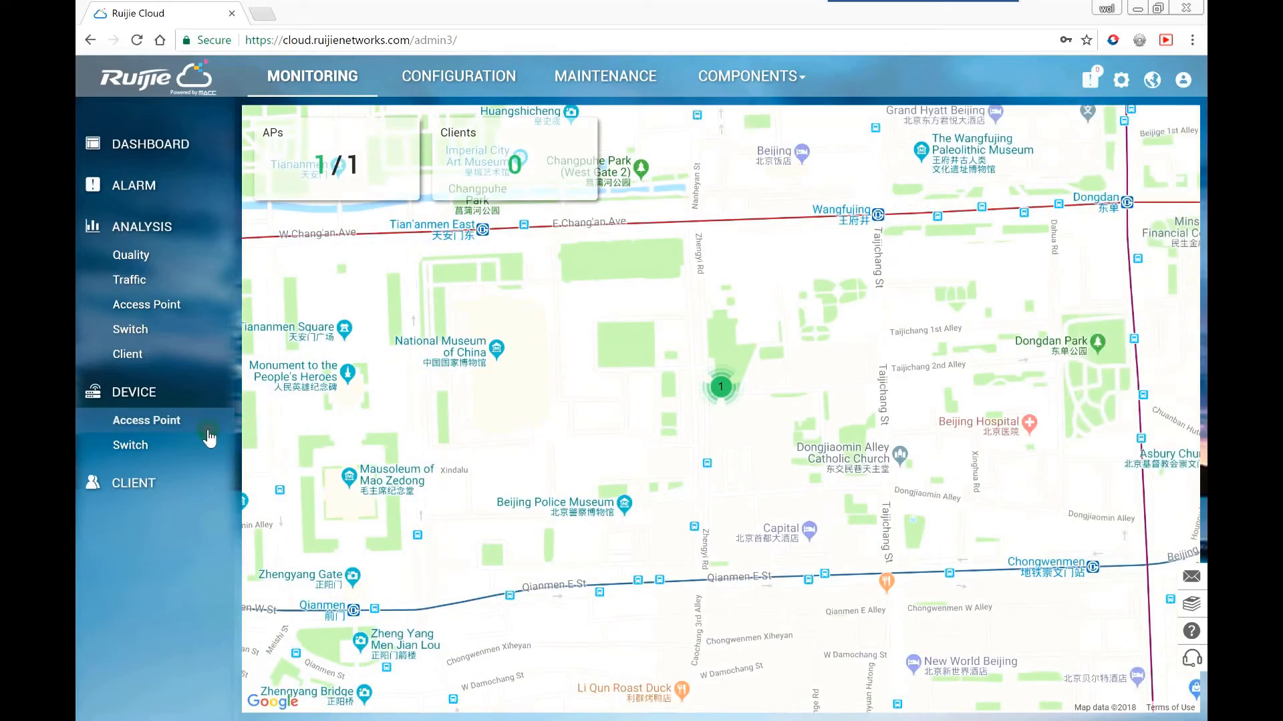
# Open Access Point under DEVICE to list the online Office-01 AP
pyautogui.click(146, 419)
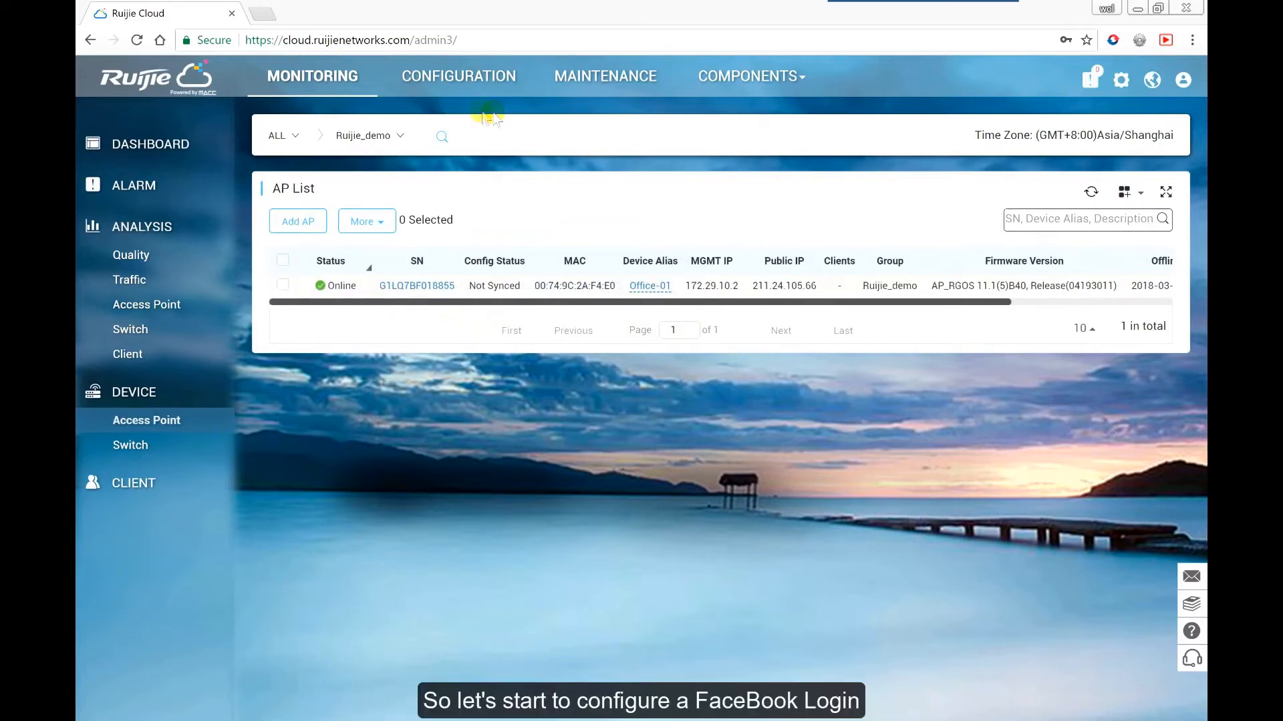
pyautogui.moveTo(487, 114)
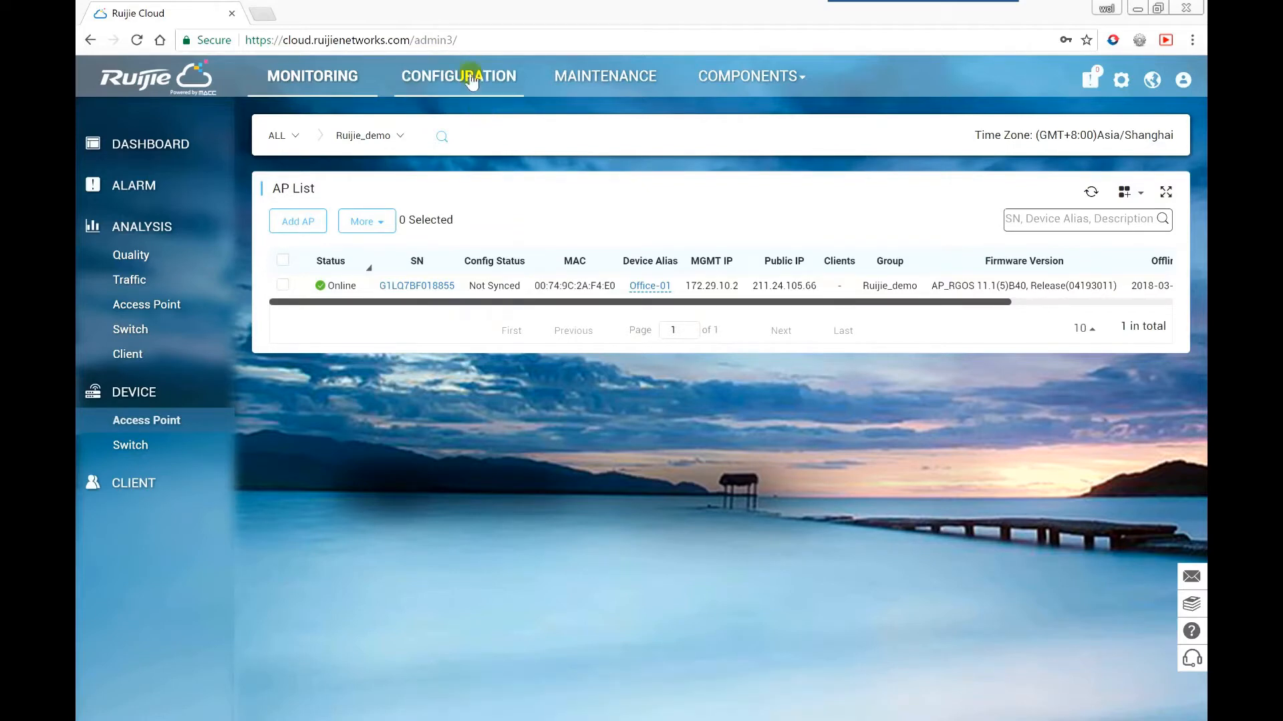
# Add a new SSID under Wireless Basic settings and name it Facebook_Login
pyautogui.click(458, 76)
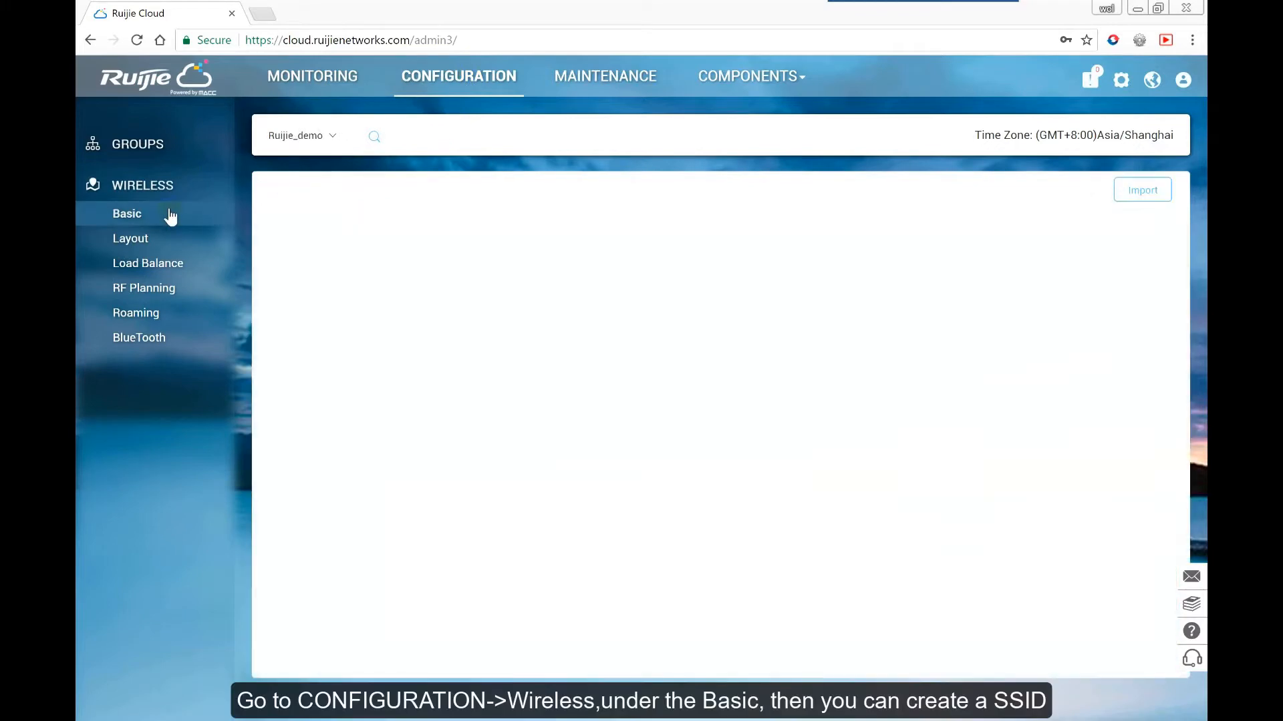
pyautogui.click(127, 213)
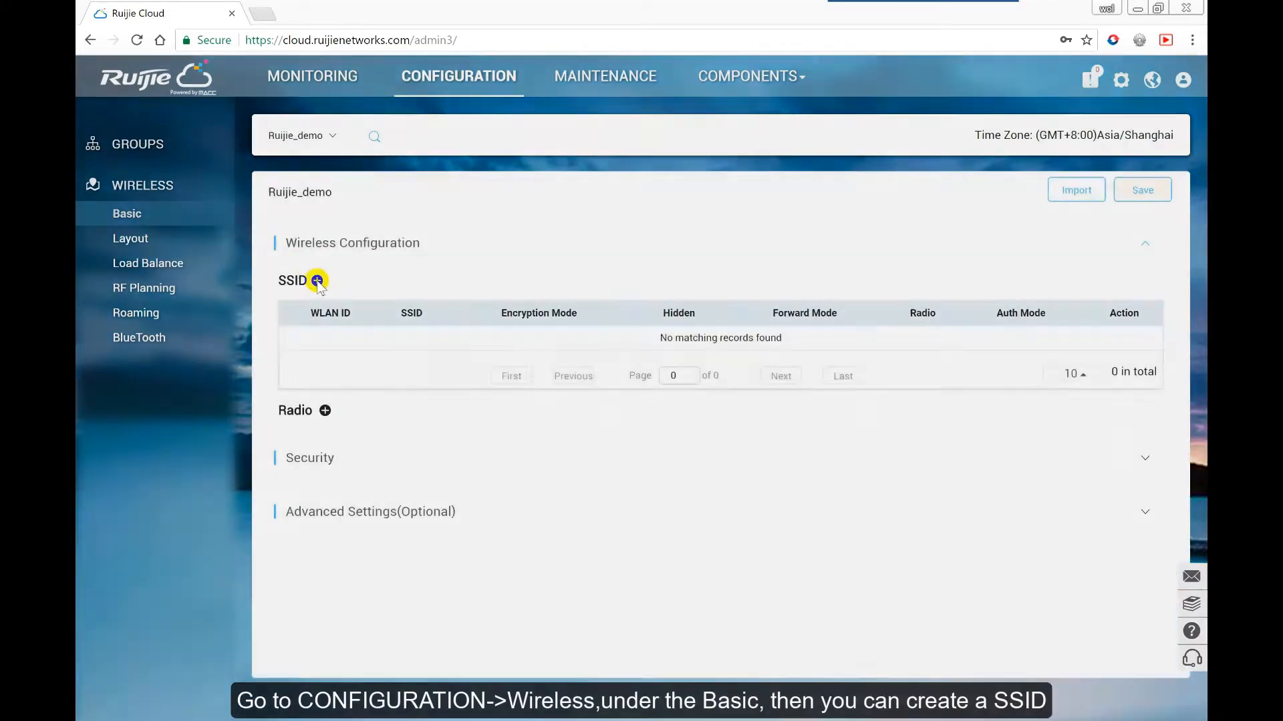
pyautogui.click(318, 281)
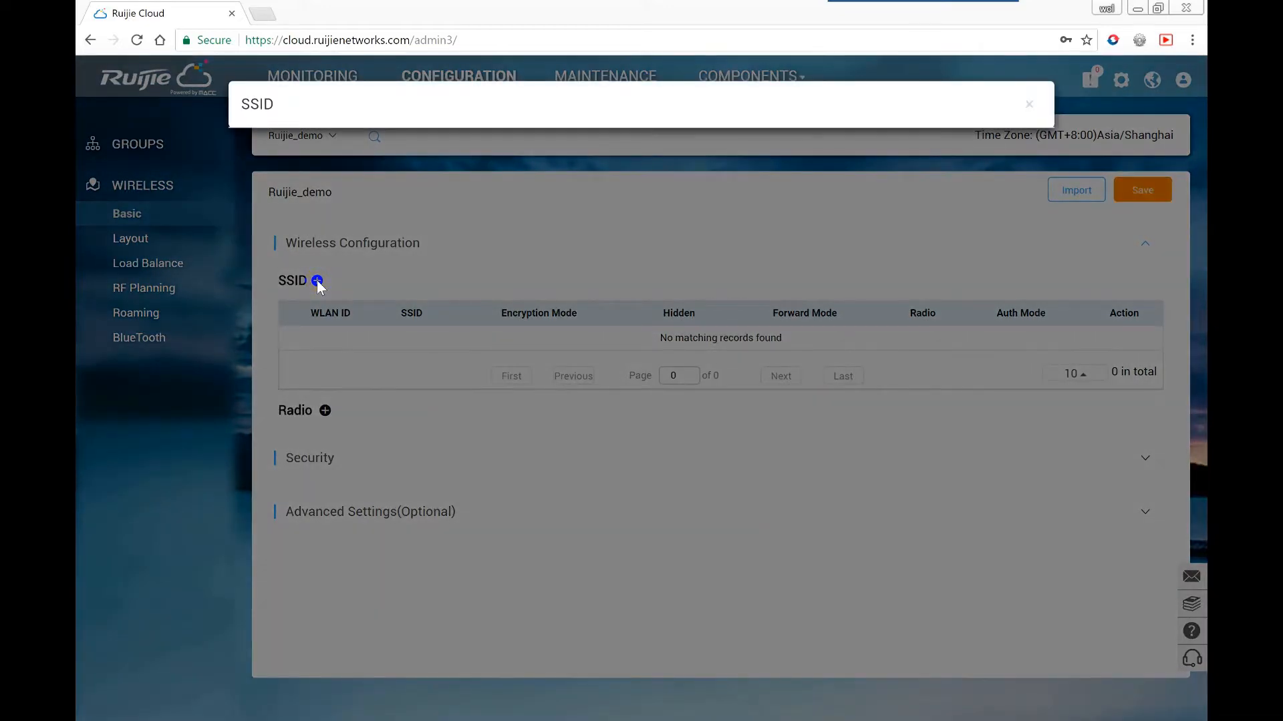
pyautogui.click(317, 281)
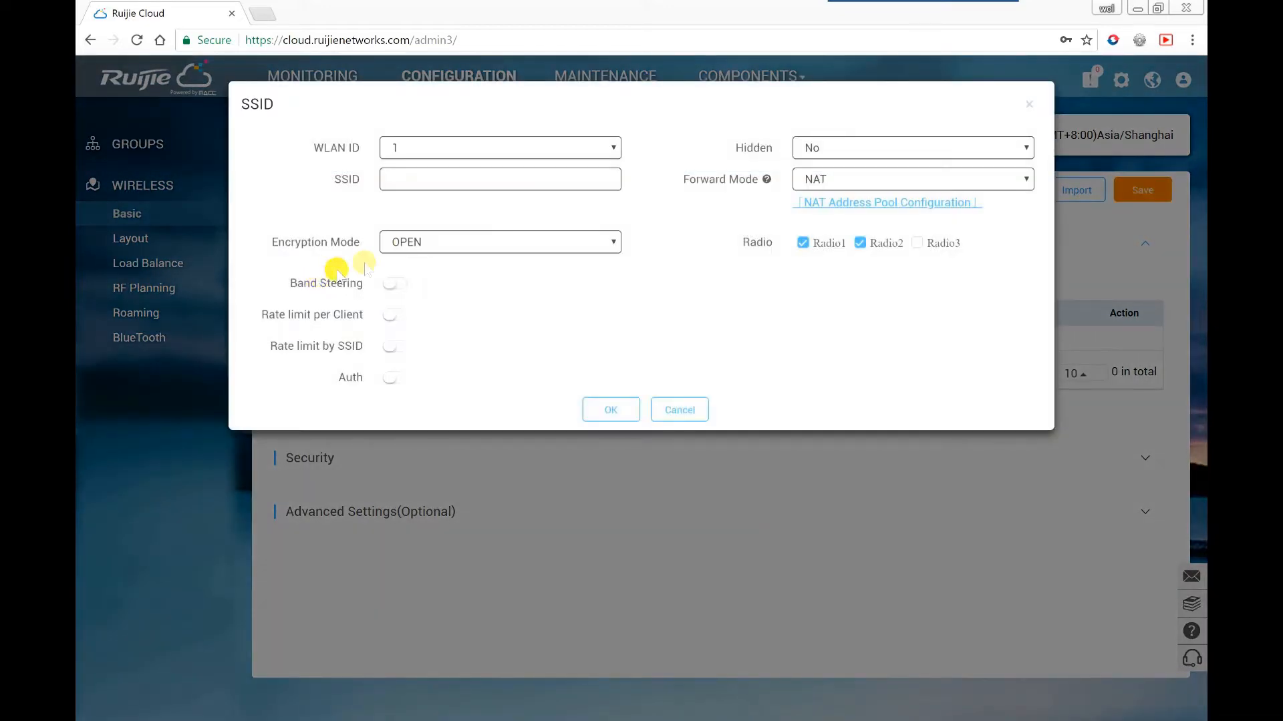
pyautogui.click(499, 178)
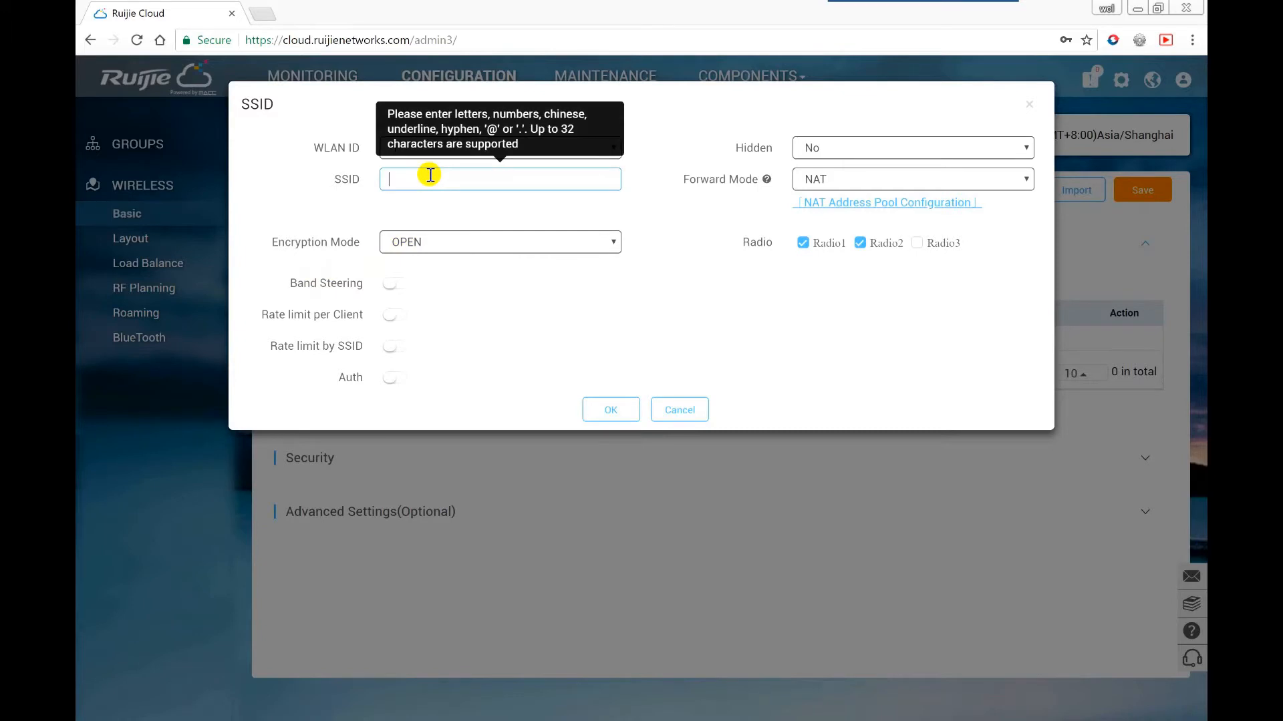
pyautogui.write('FA')
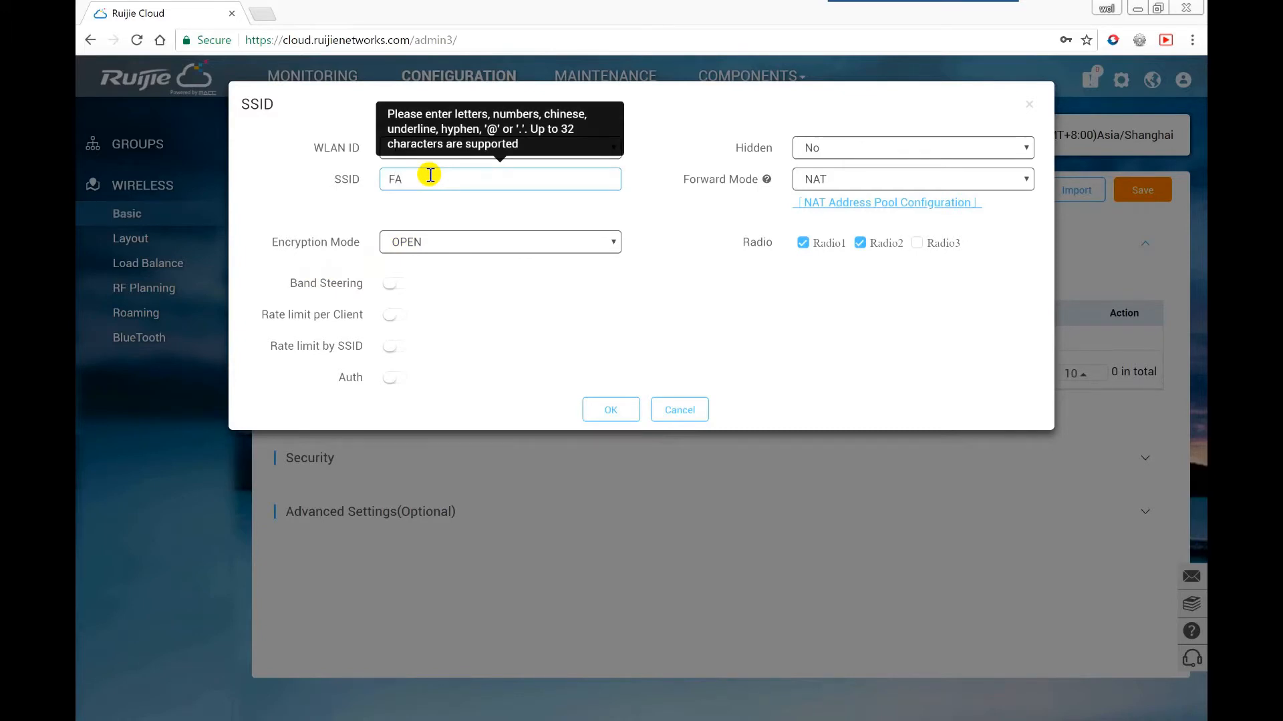
pyautogui.write('Facebook_Login')
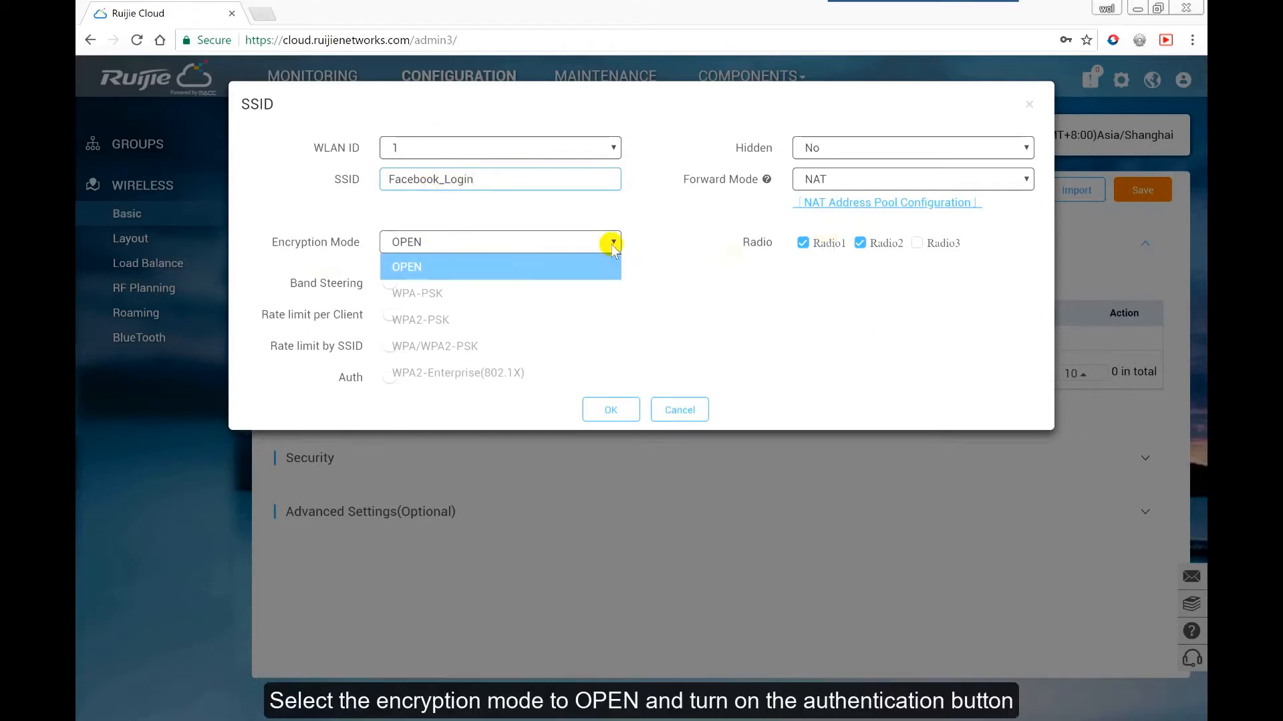
# Set Facebook_Login encryption to OPEN and enable portal authentication
pyautogui.click(407, 267)
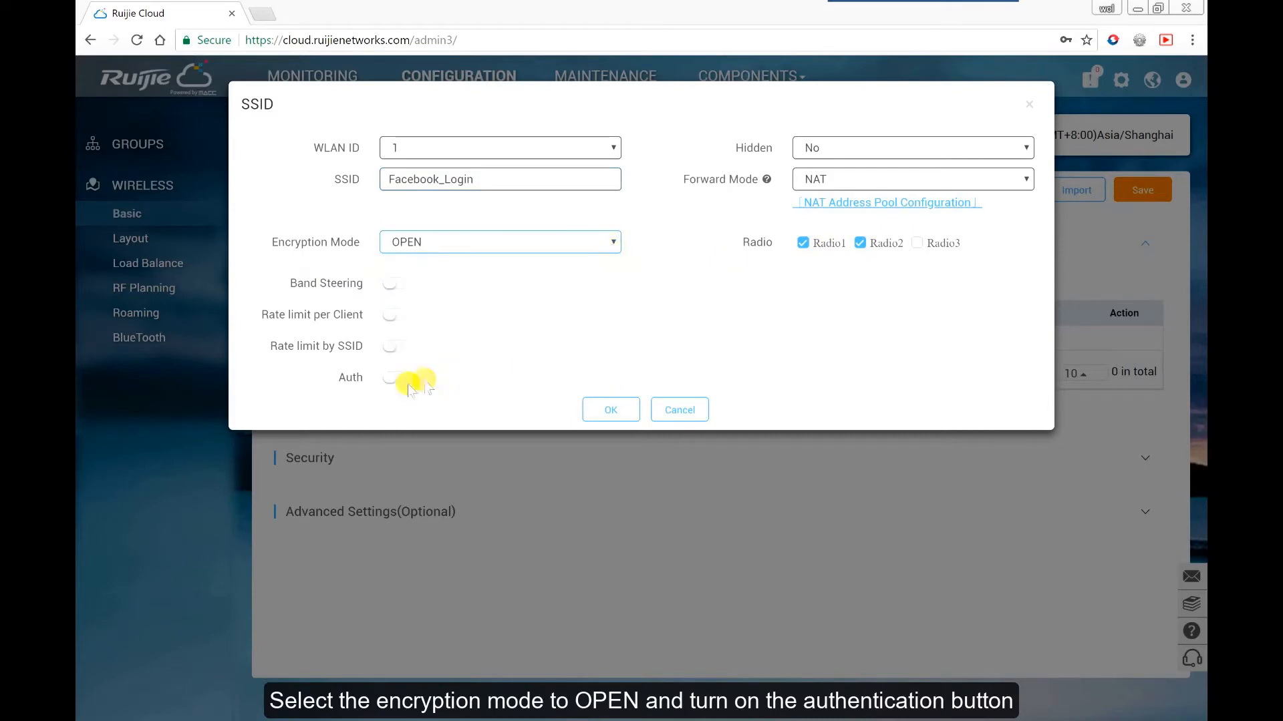
pyautogui.click(391, 377)
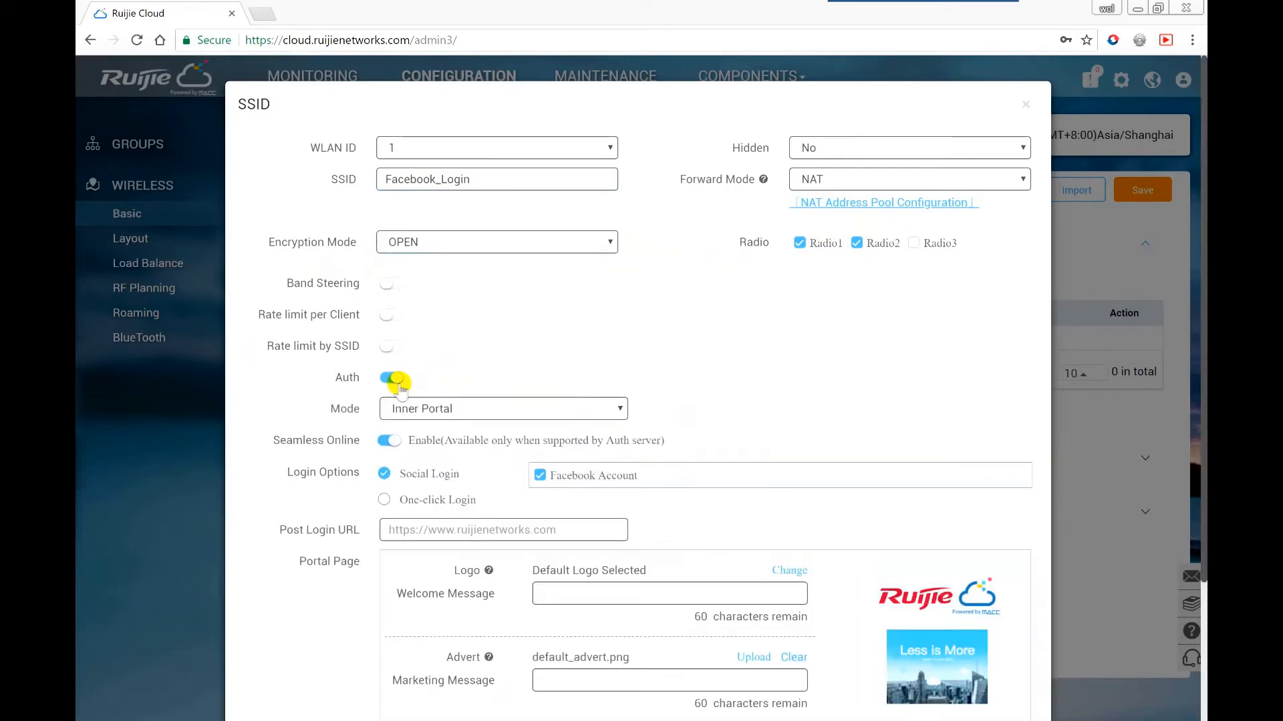
pyautogui.scroll(-3)
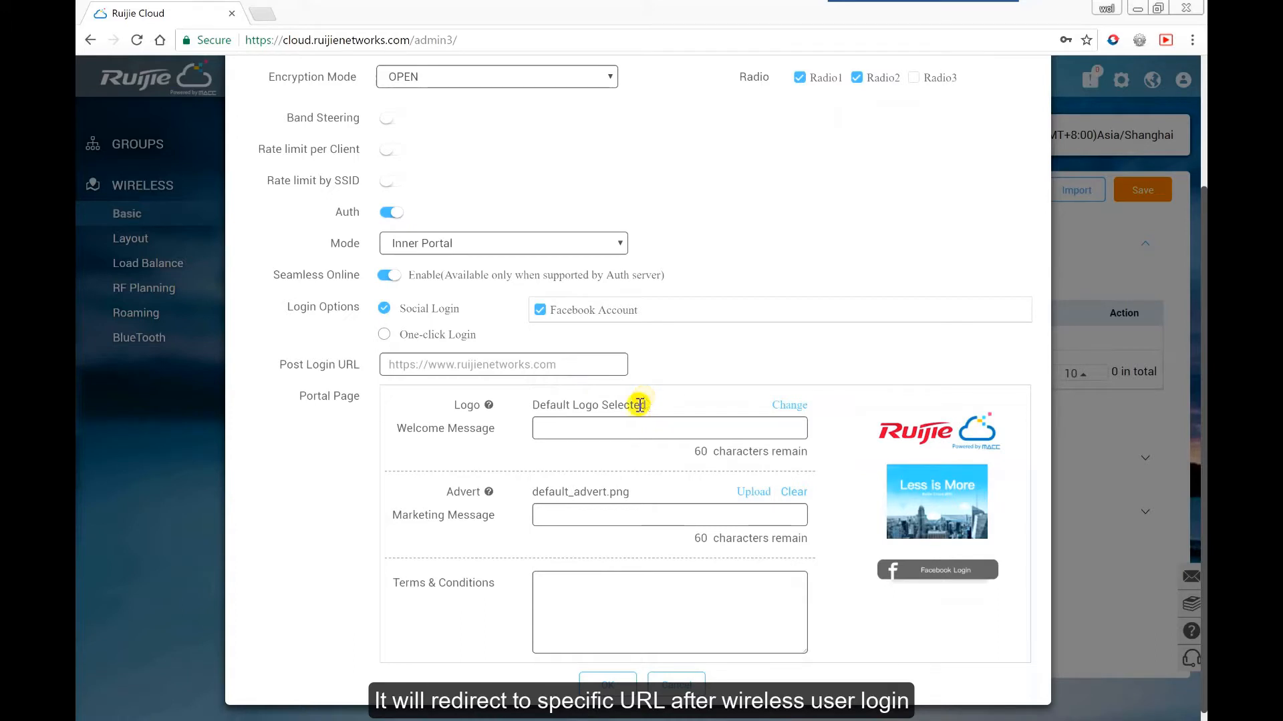
# Enter the 'Welcome to Ruijie' and 'Facebook Login' portal messages, then confirm the SSID
pyautogui.click(668, 428)
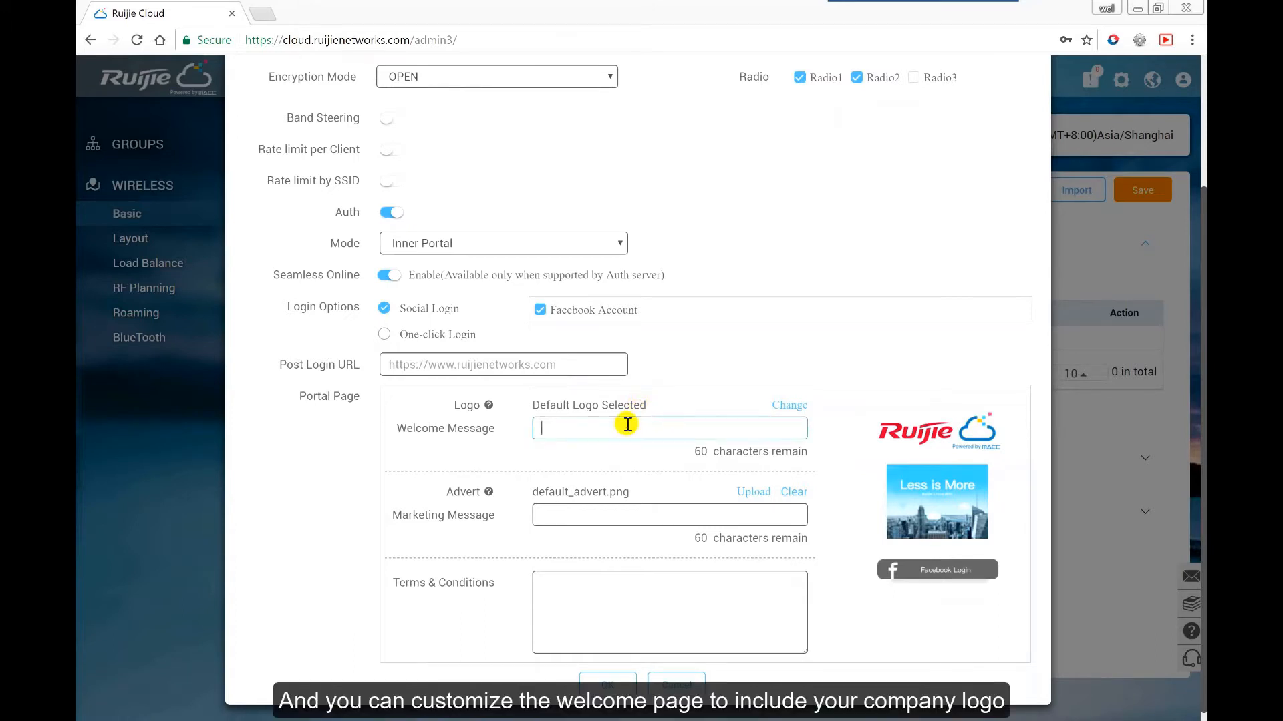
pyautogui.write('Welcome to Ruijie')
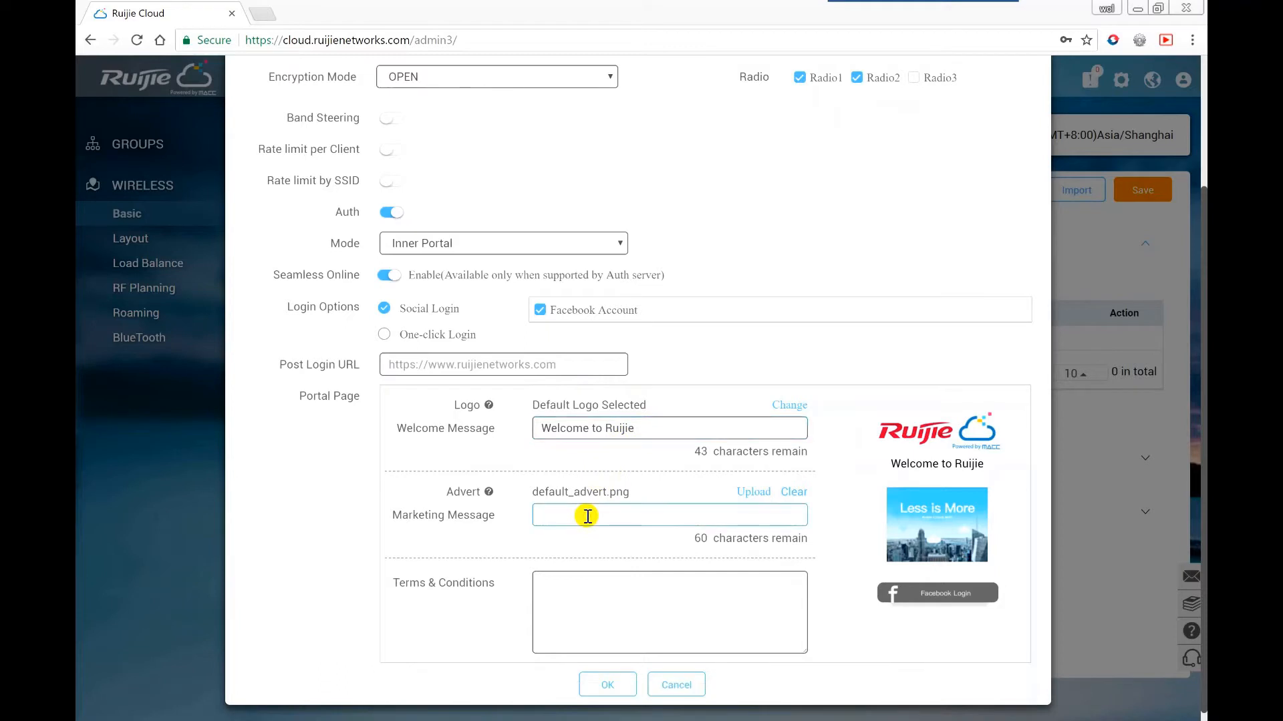
pyautogui.write('Facebook Login')
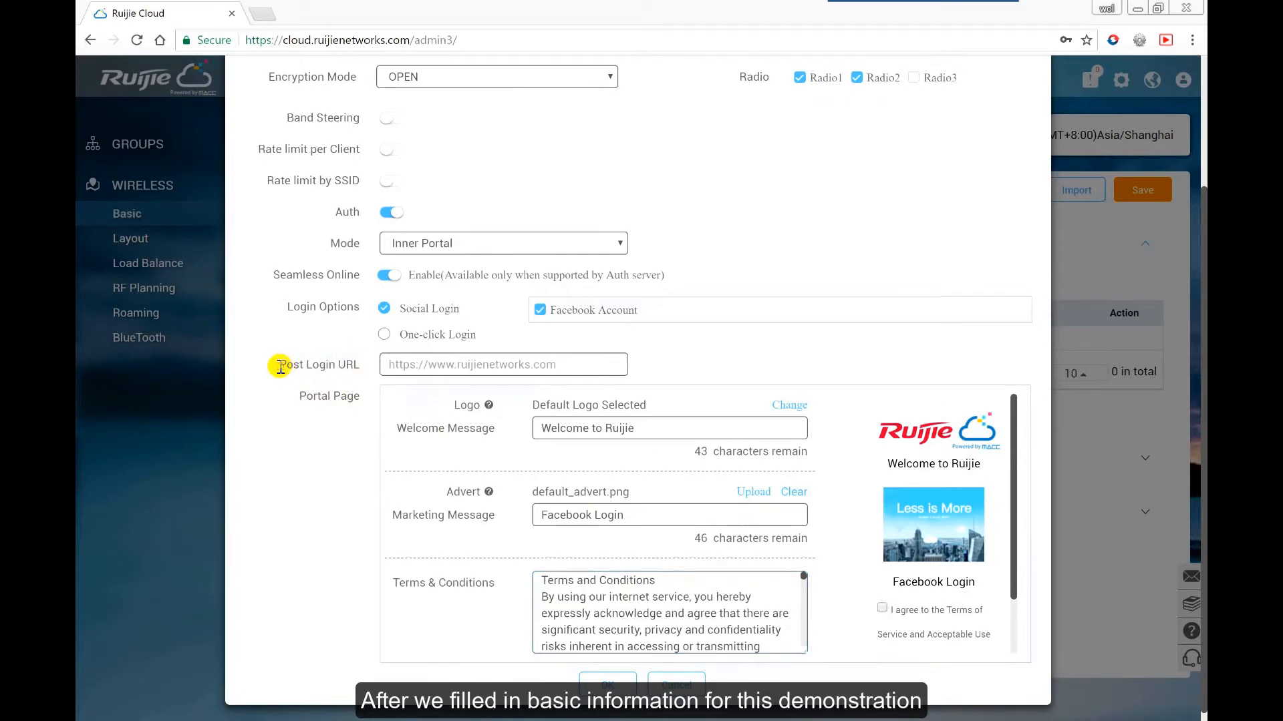
pyautogui.click(608, 685)
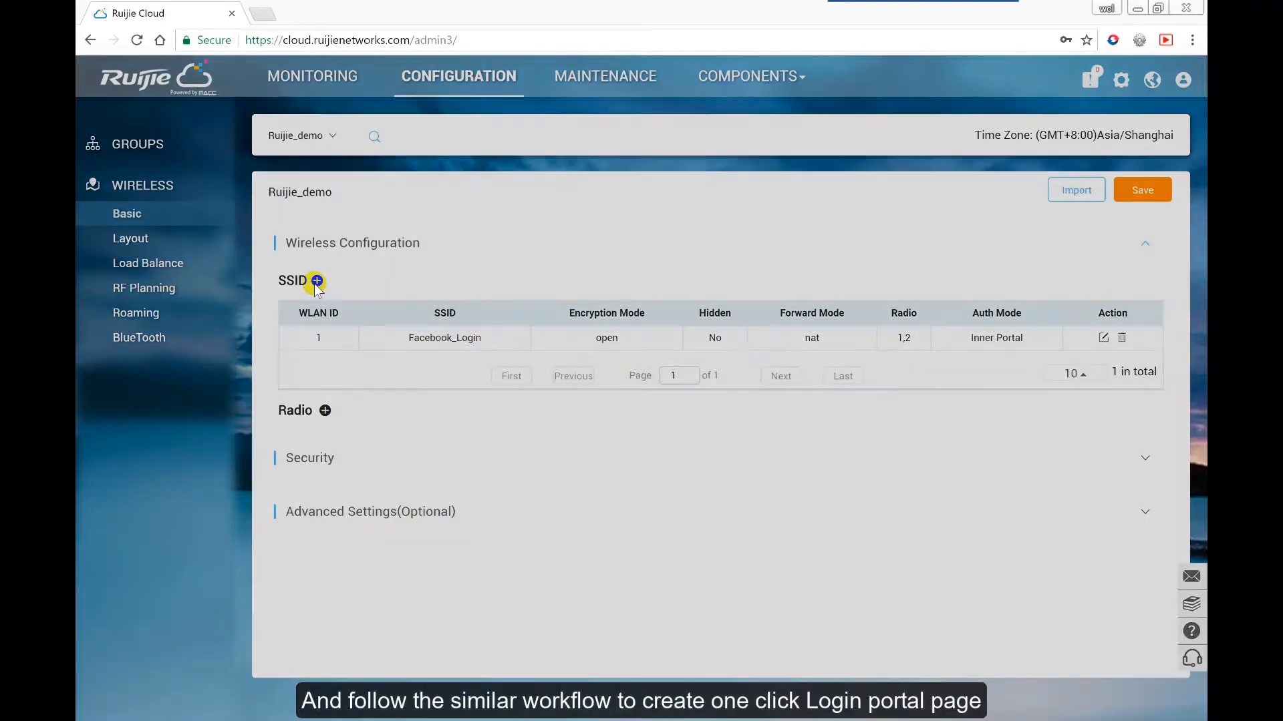
# Name a second SSID OneClick_Login and switch its authentication on
pyautogui.click(318, 281)
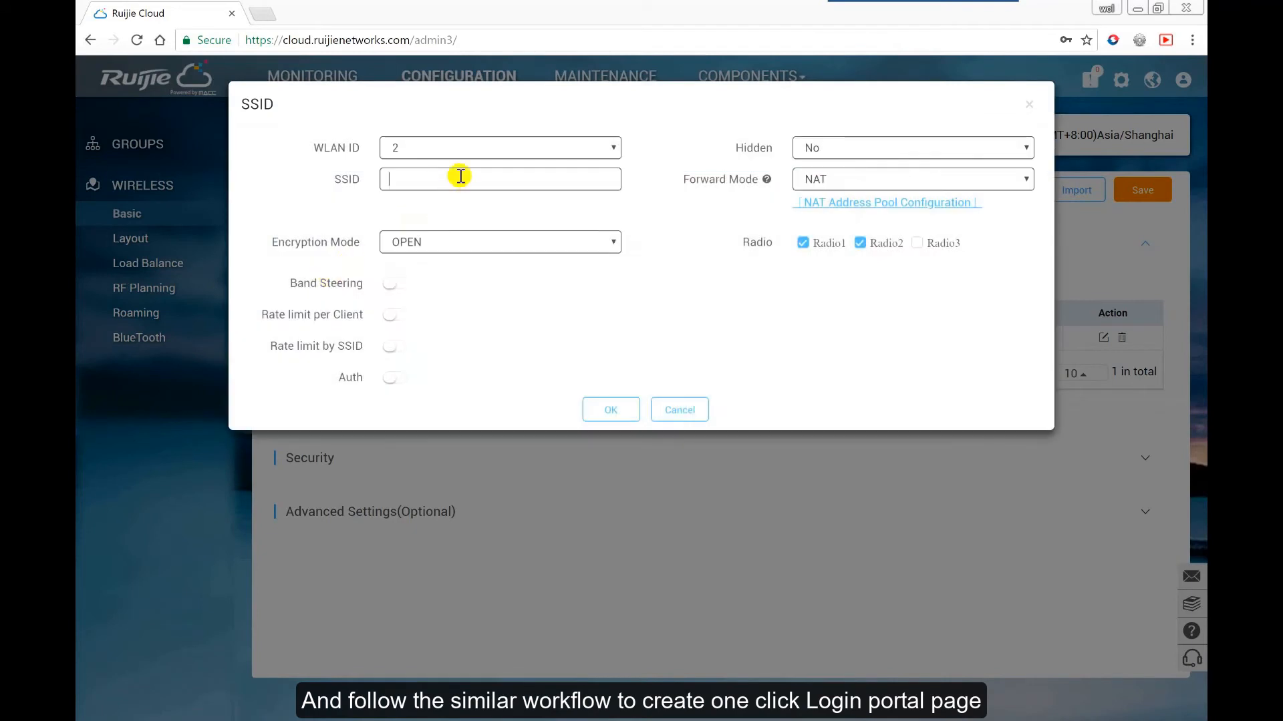
pyautogui.write('OneClick_')
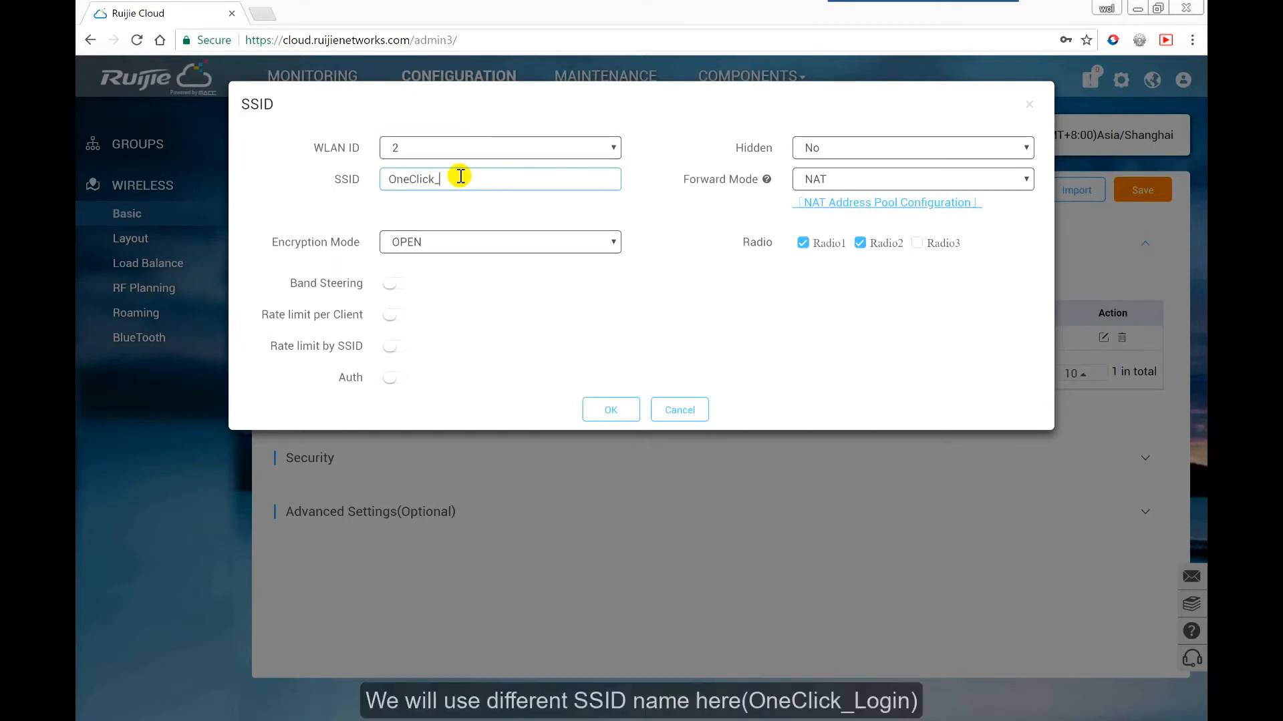
pyautogui.write('Login')
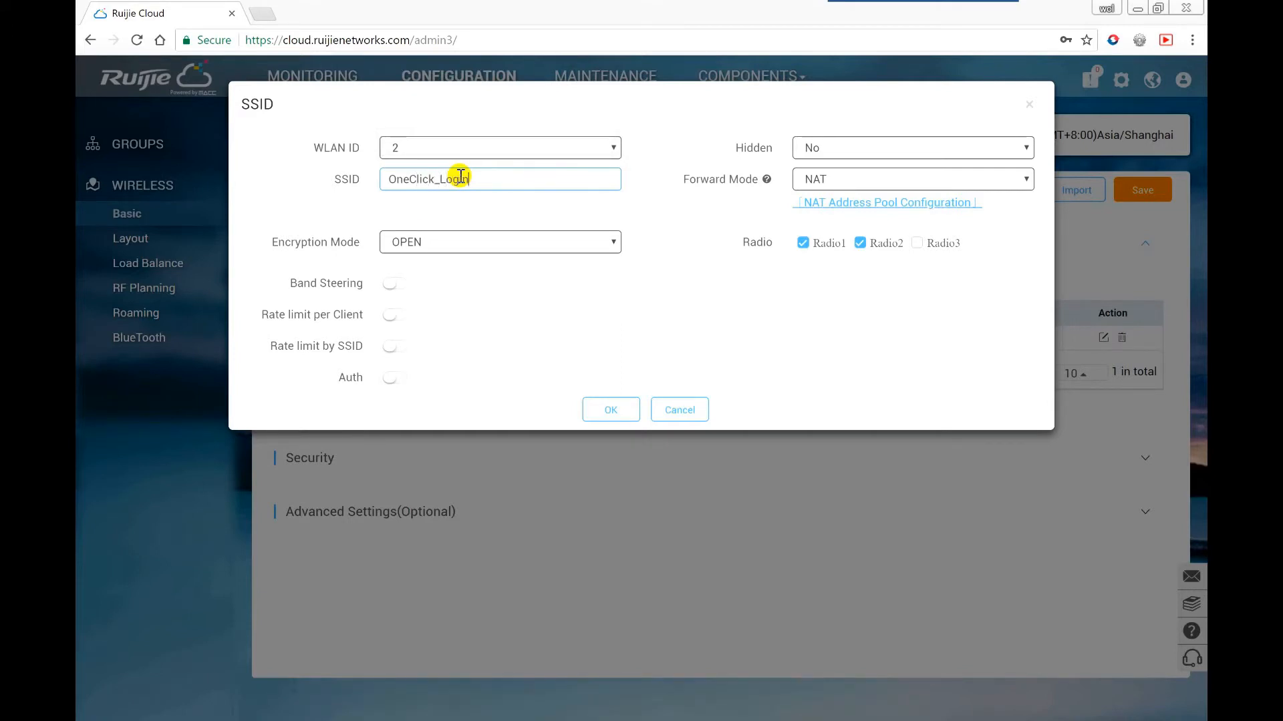
pyautogui.click(499, 241)
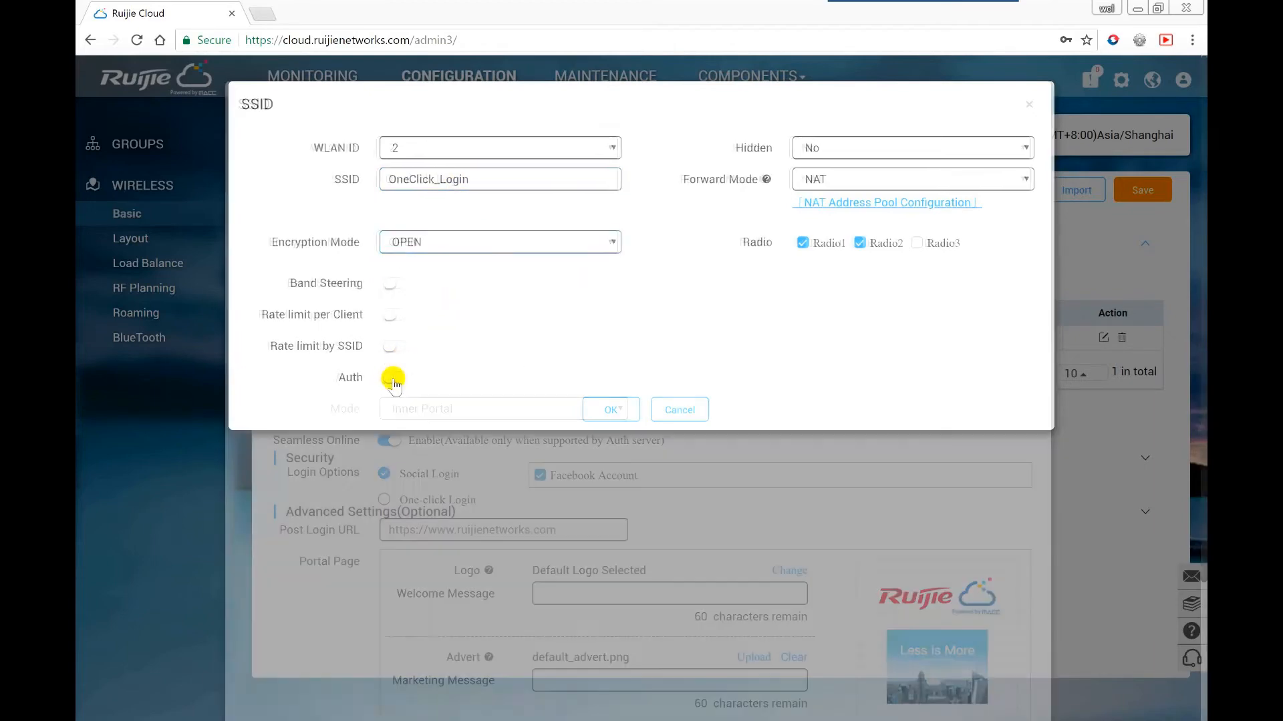
# Choose One-click Login, enter 'Welcome to Ruijie' and 'OneClick Login' messages, and confirm
pyautogui.click(390, 377)
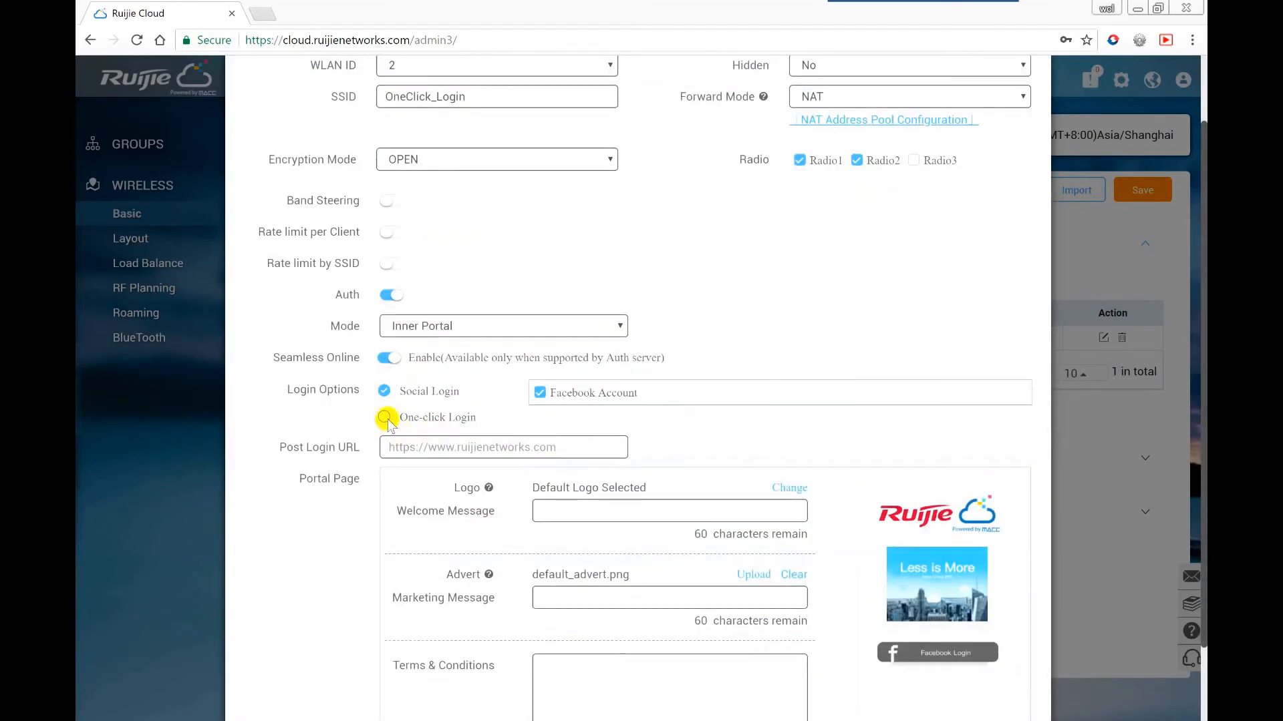
pyautogui.click(385, 417)
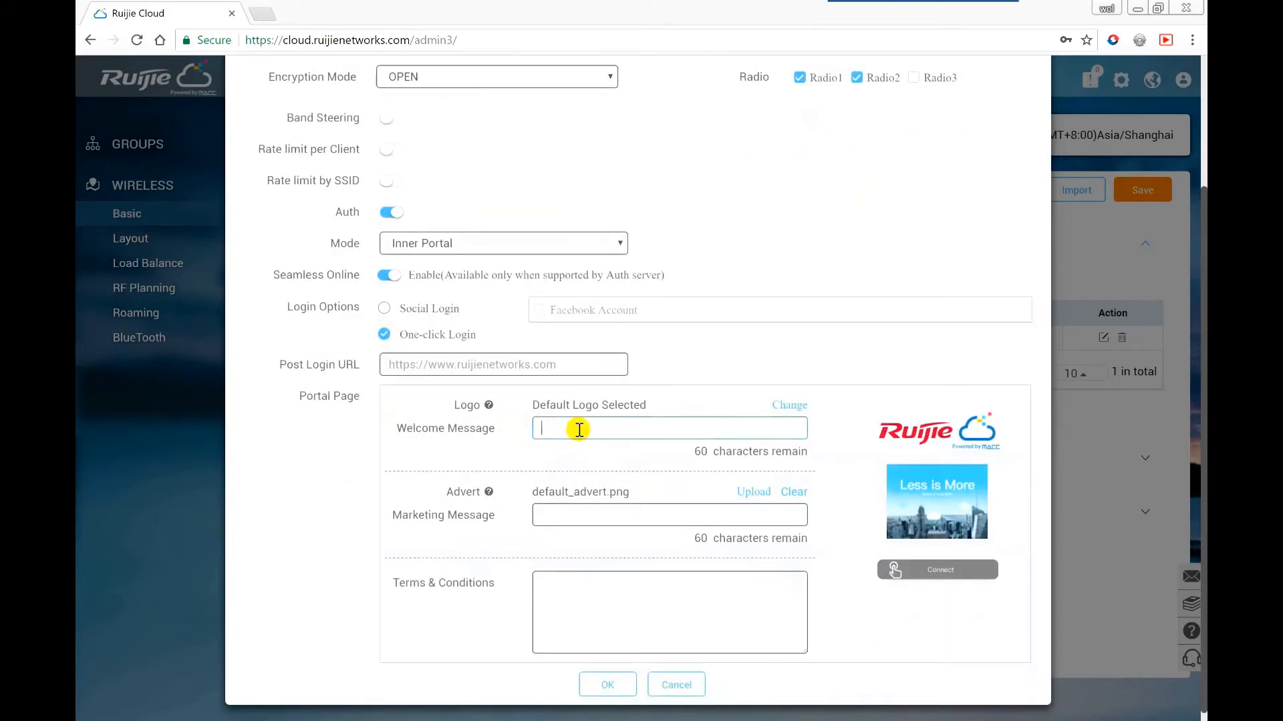
pyautogui.write('Welcome to Ruijie')
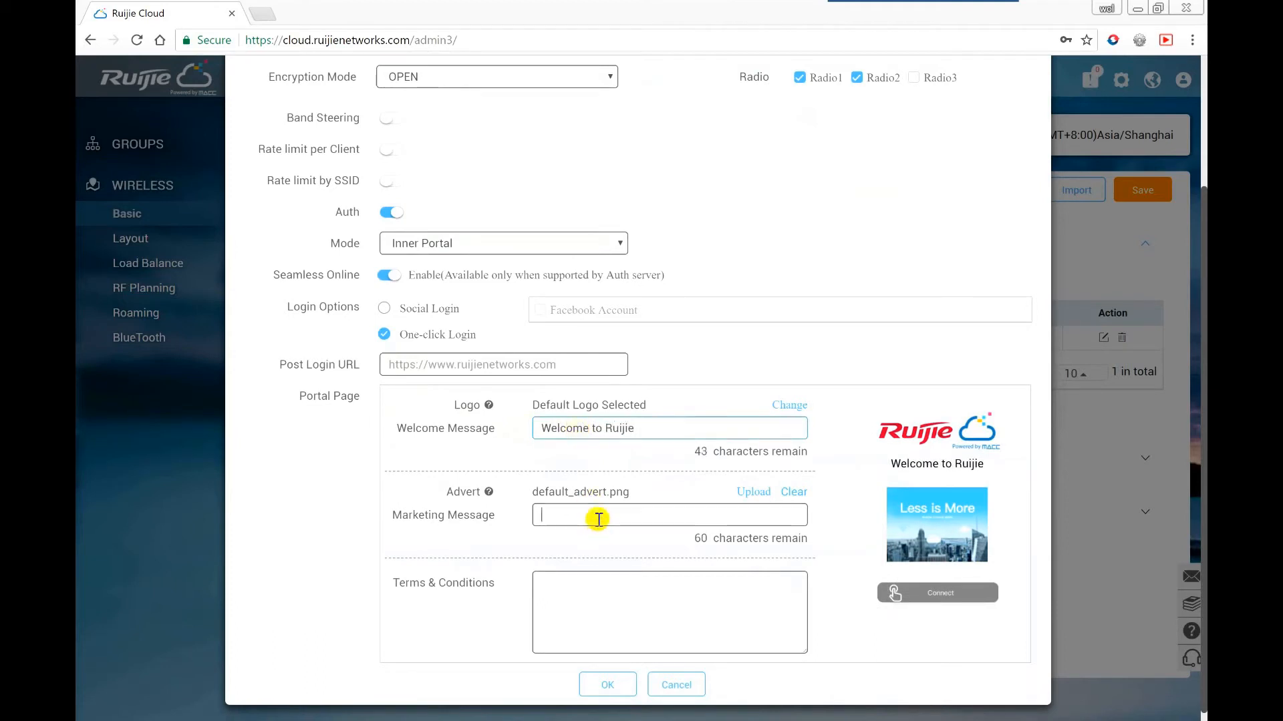
pyautogui.write('One')
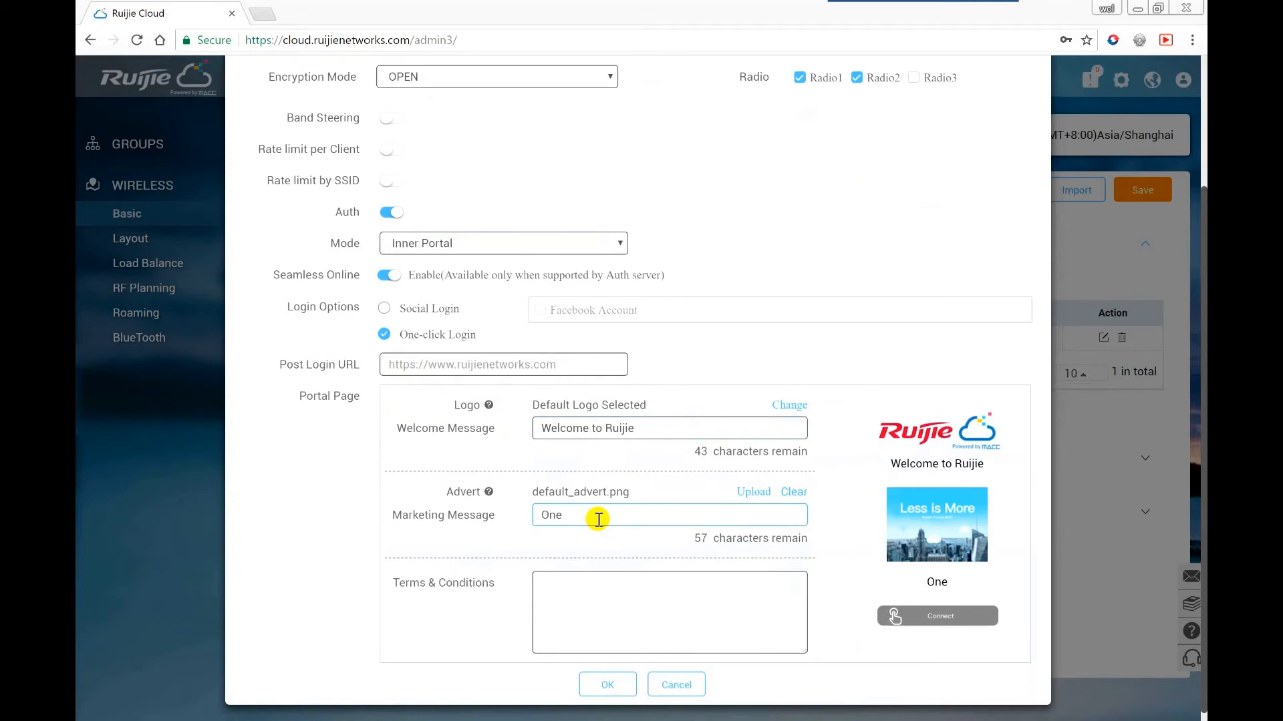
pyautogui.write('Click Login')
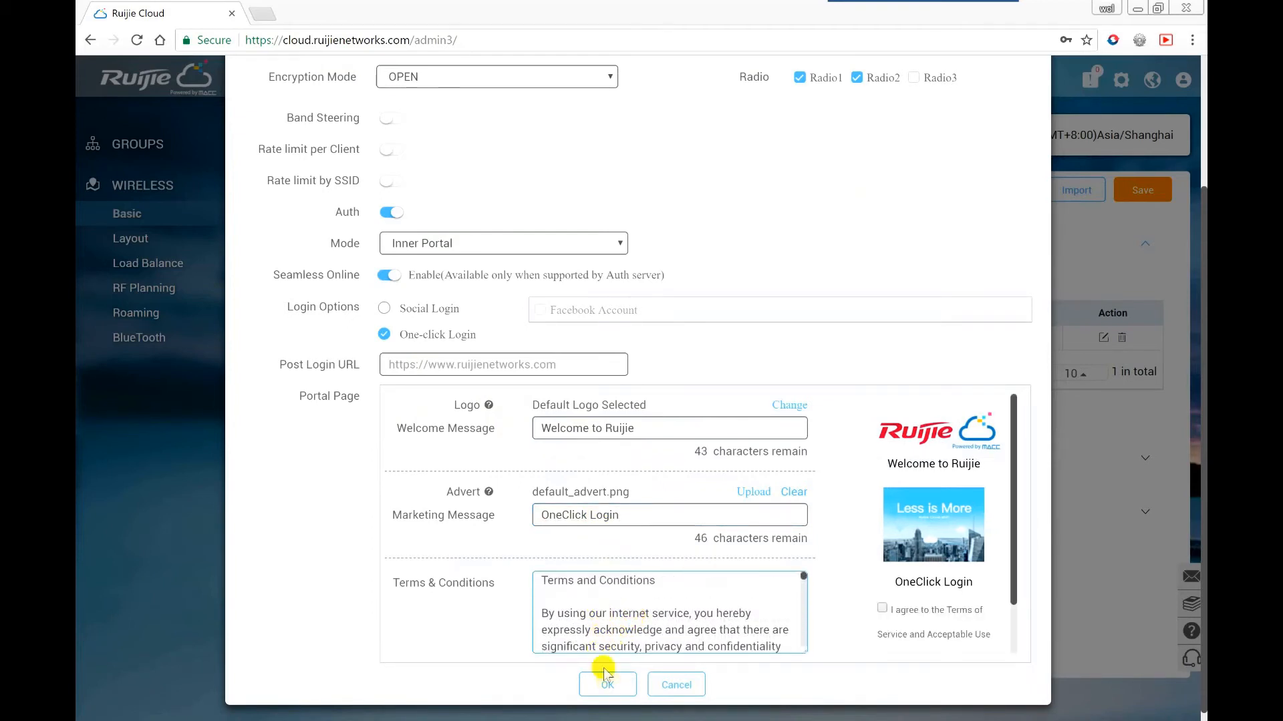
pyautogui.click(607, 685)
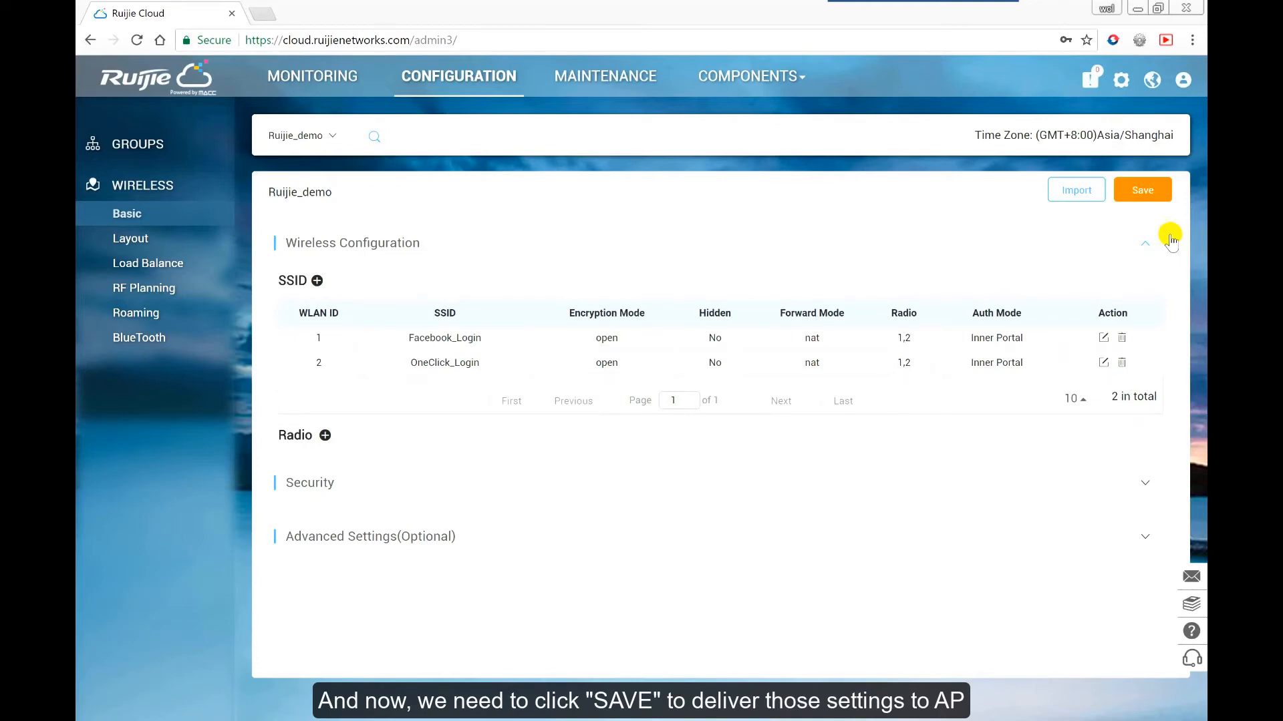
# Save the wireless configuration to deliver both SSIDs to the AP
pyautogui.click(1142, 189)
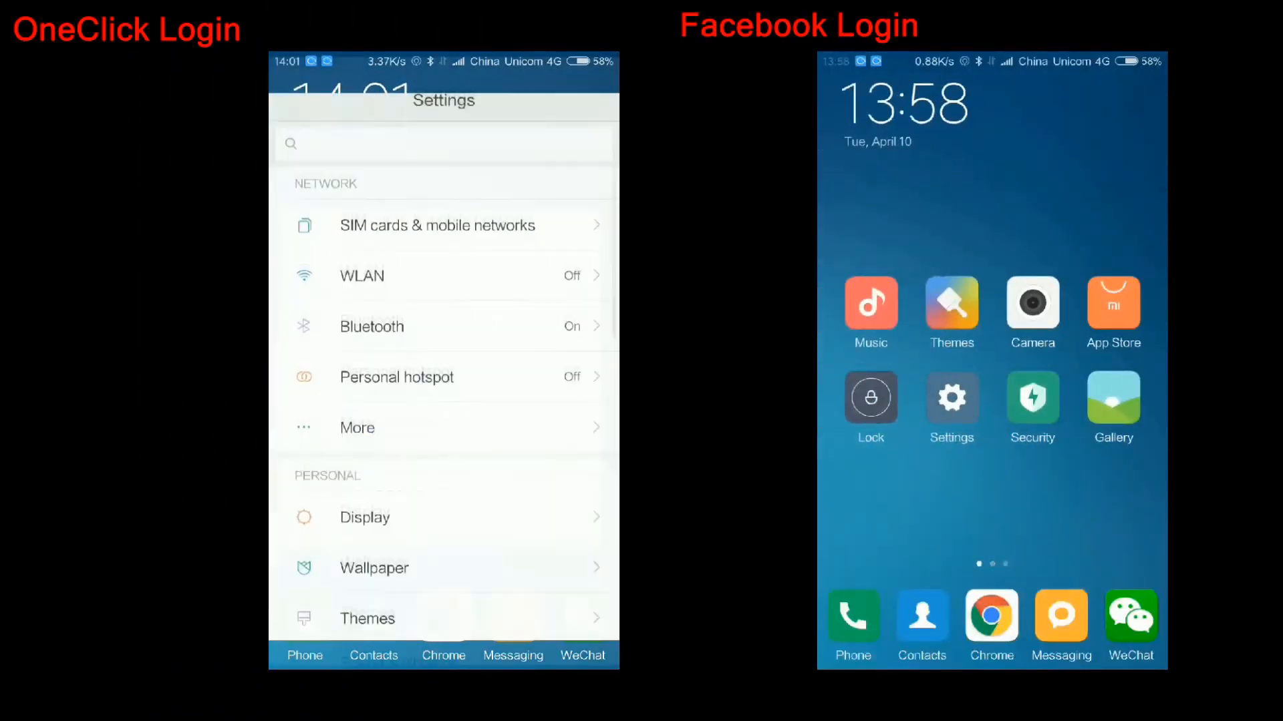
# Turn on WLAN, join the portal SSID, and open YouTube in Chrome to trigger the portal
pyautogui.click(361, 276)
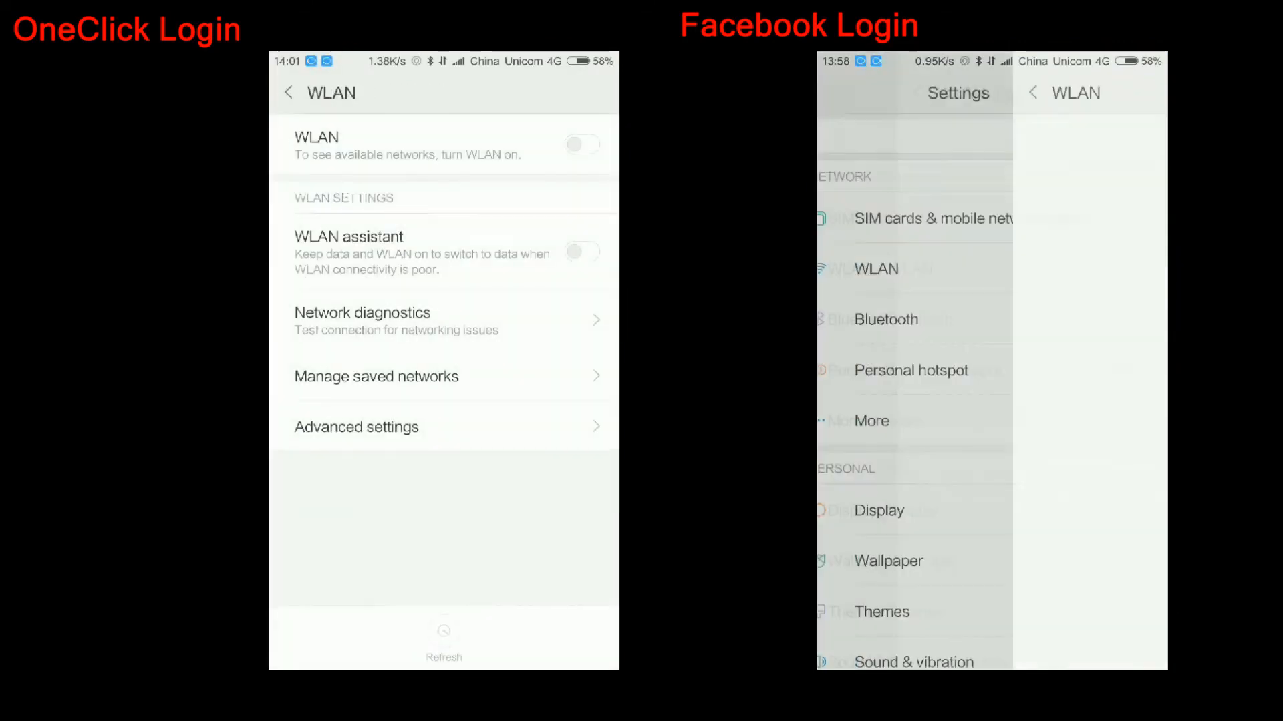
pyautogui.click(580, 144)
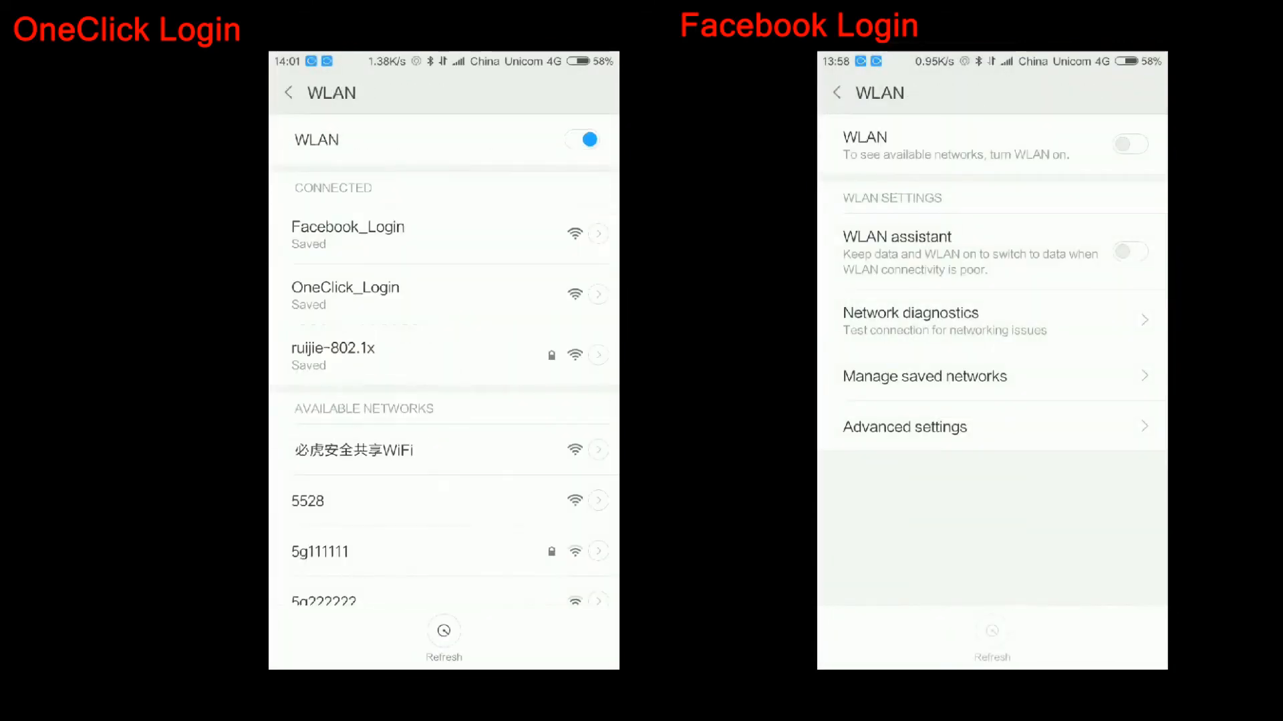
pyautogui.click(1129, 144)
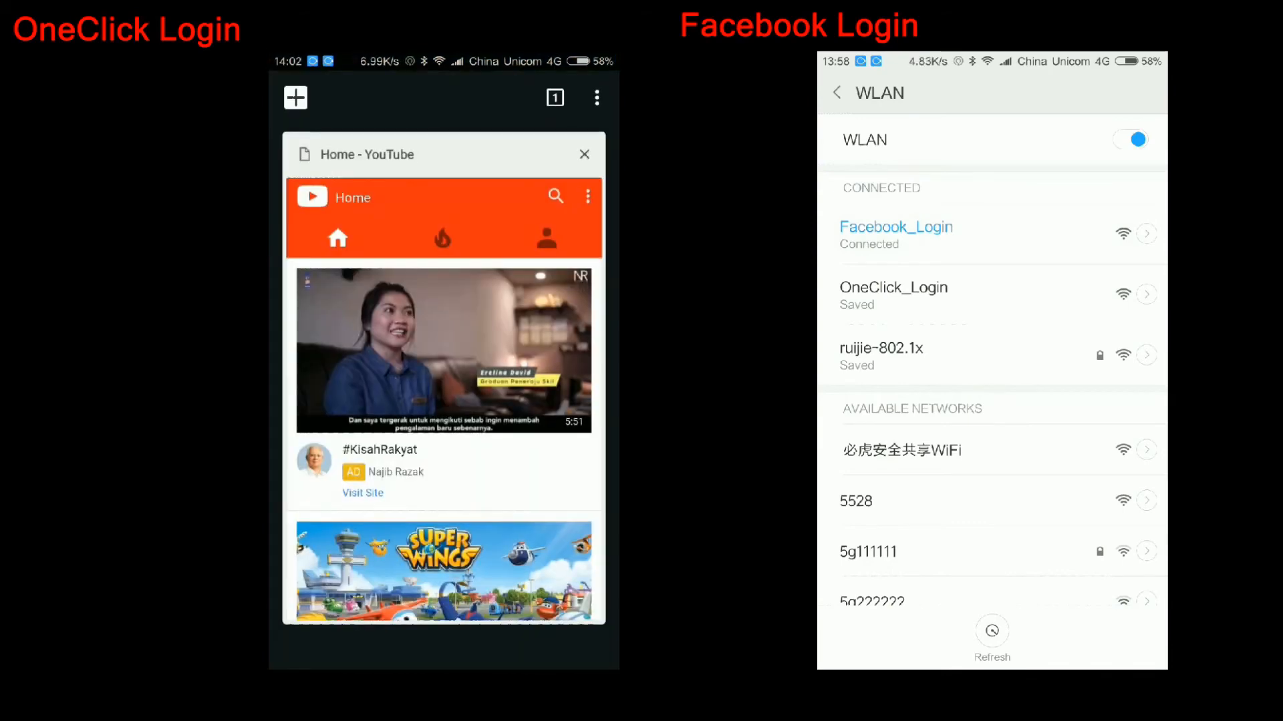
pyautogui.click(584, 154)
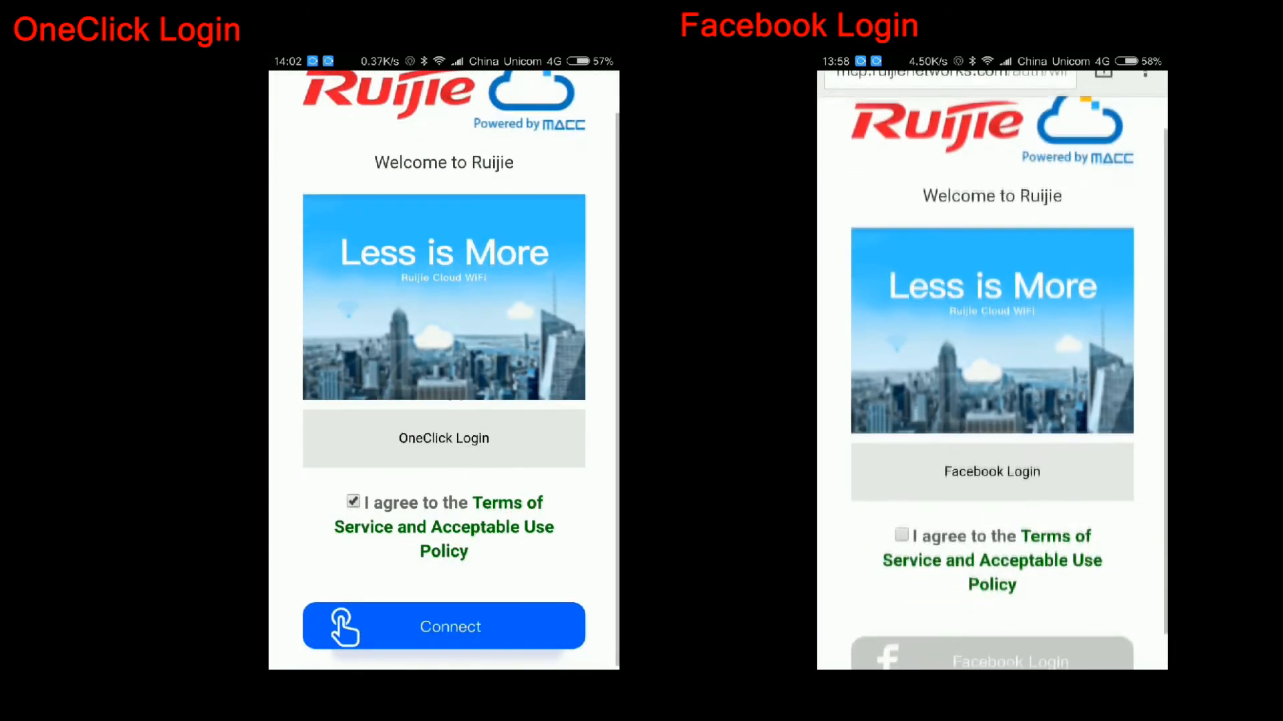
# Connect through the OneClick portal and load the YouTube home page
pyautogui.click(901, 513)
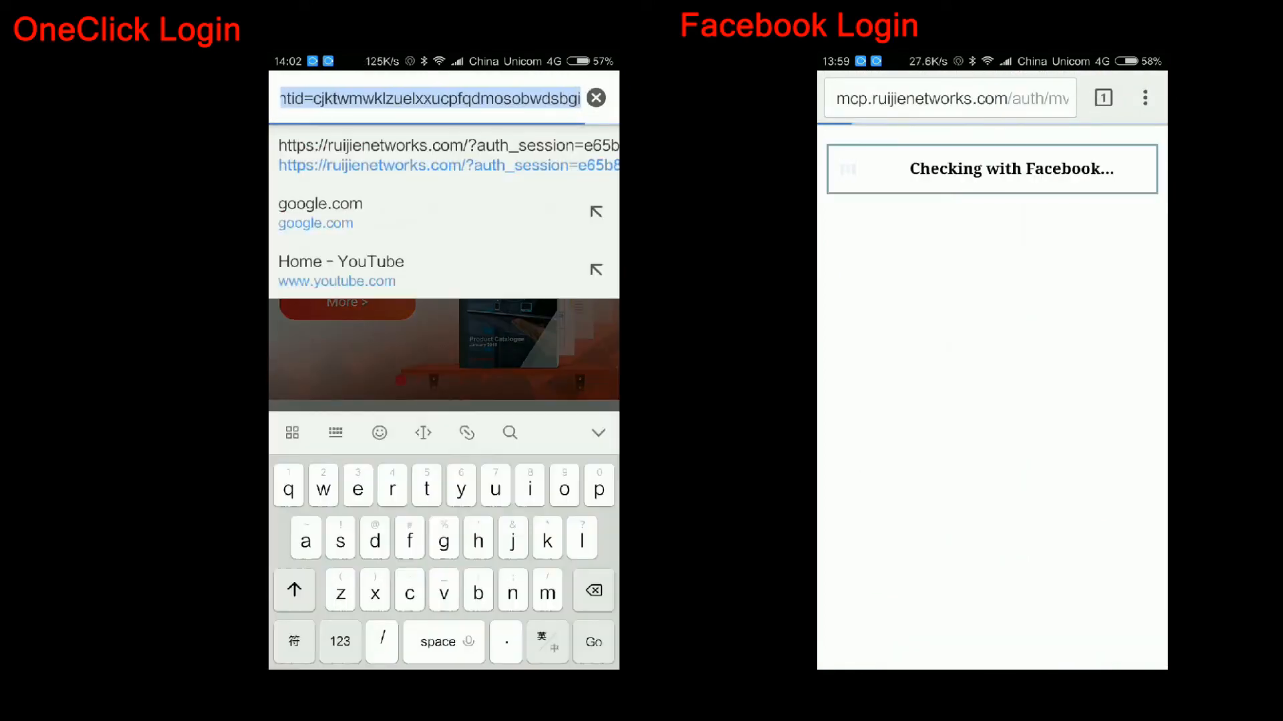
pyautogui.click(340, 262)
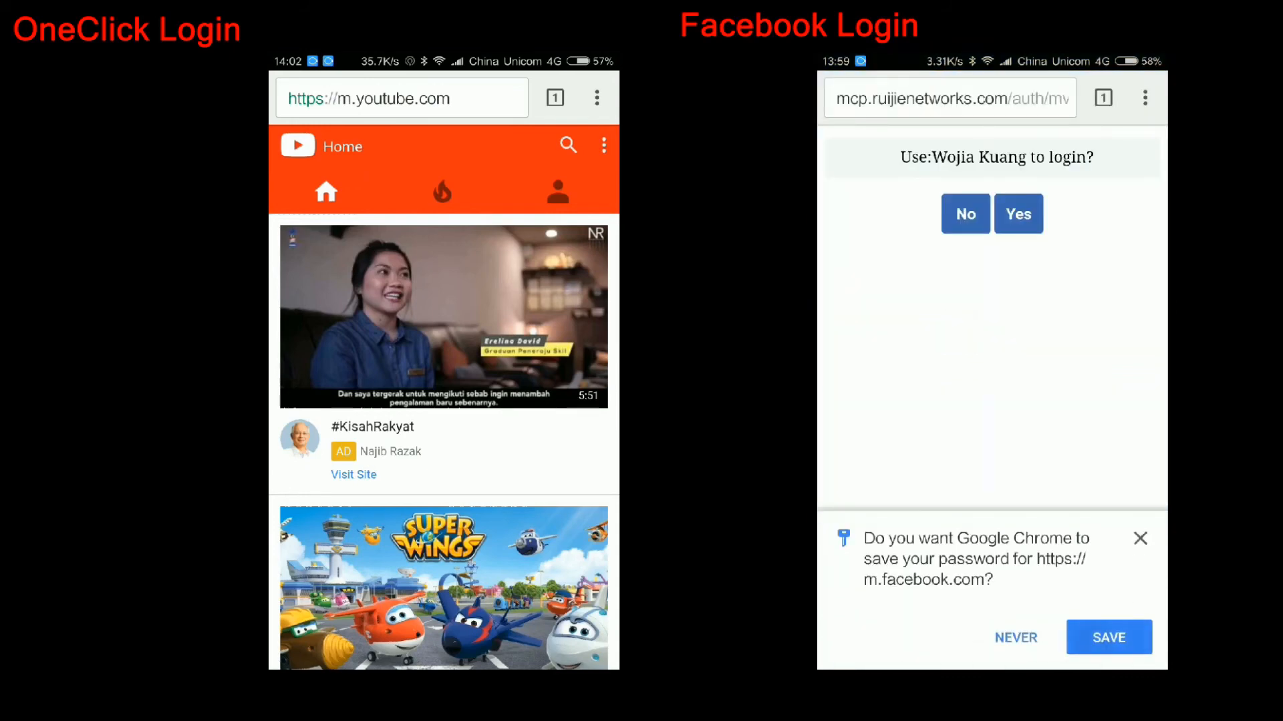
# Confirm the Facebook account login, then load youtube.com in Chrome and scroll its home page
pyautogui.click(1017, 214)
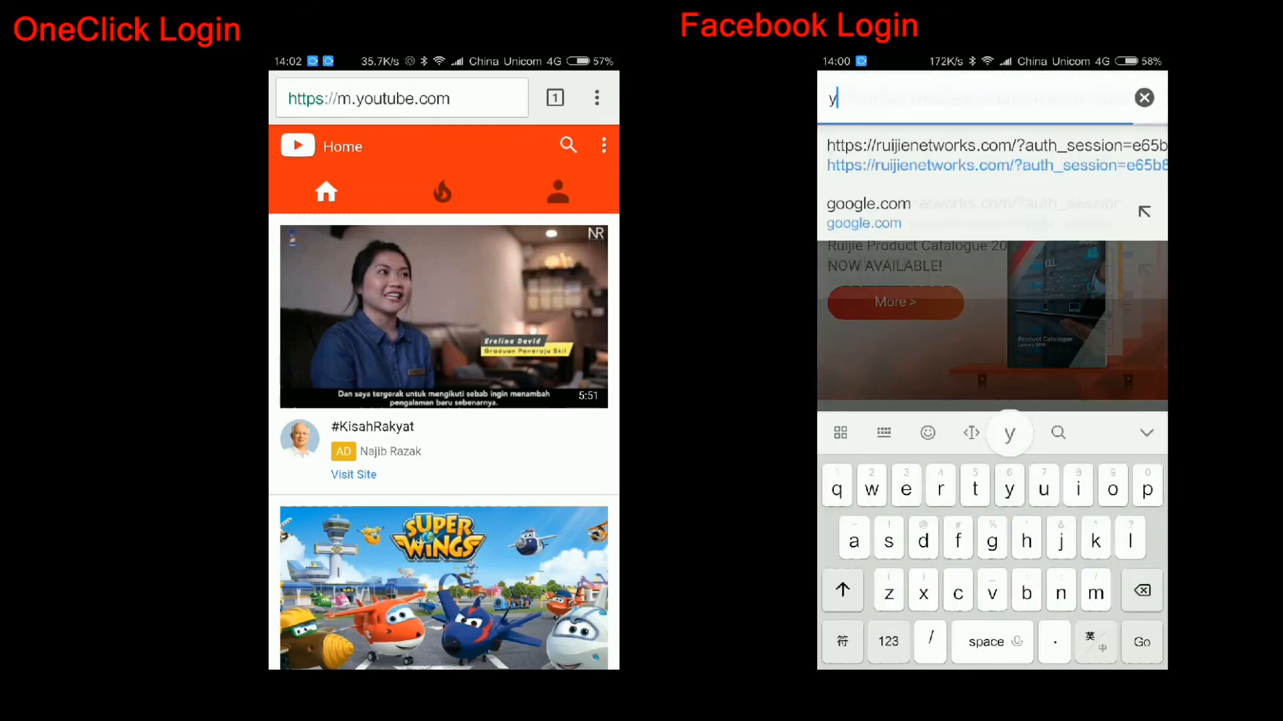
pyautogui.write('outube.com')
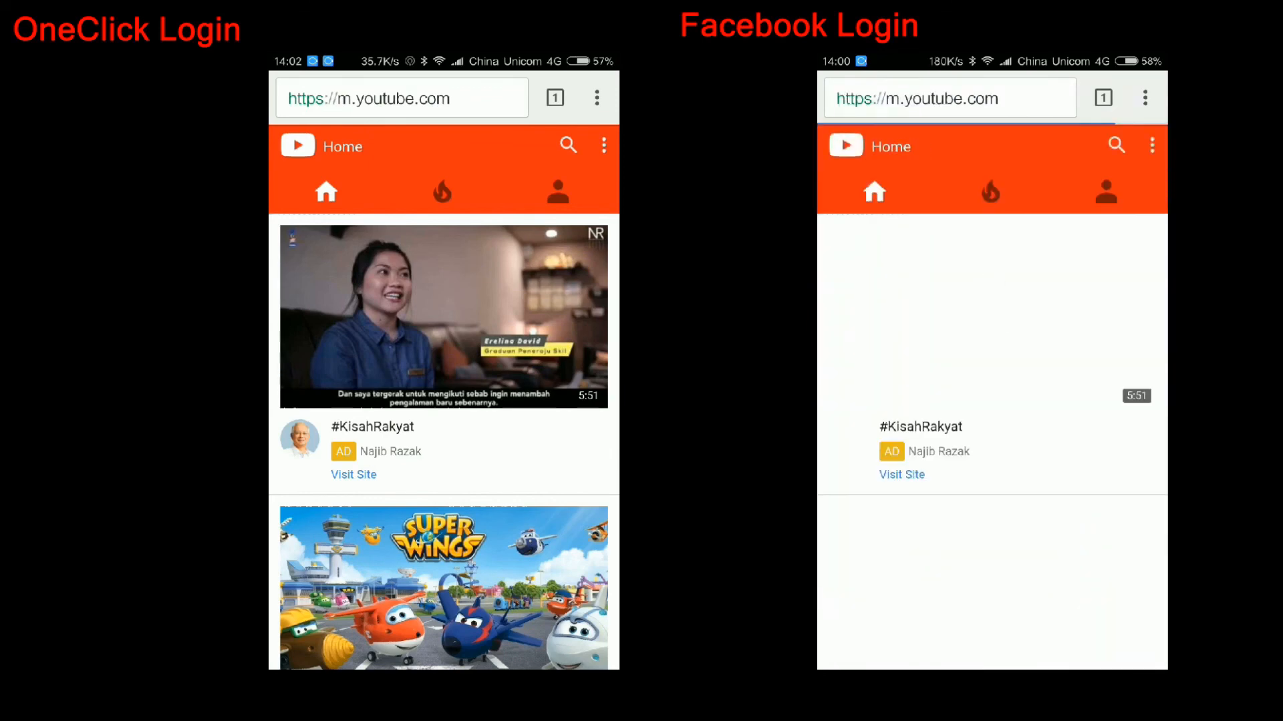
pyautogui.scroll(-3)
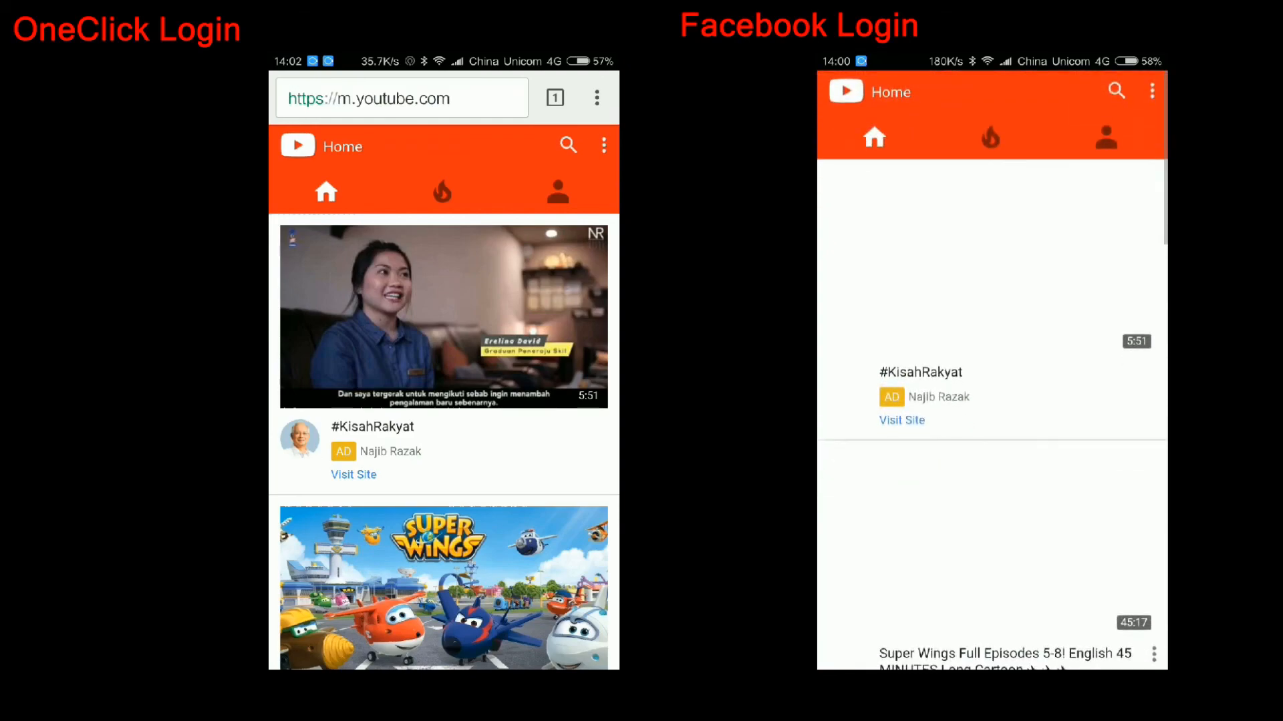
pyautogui.scroll(-3)
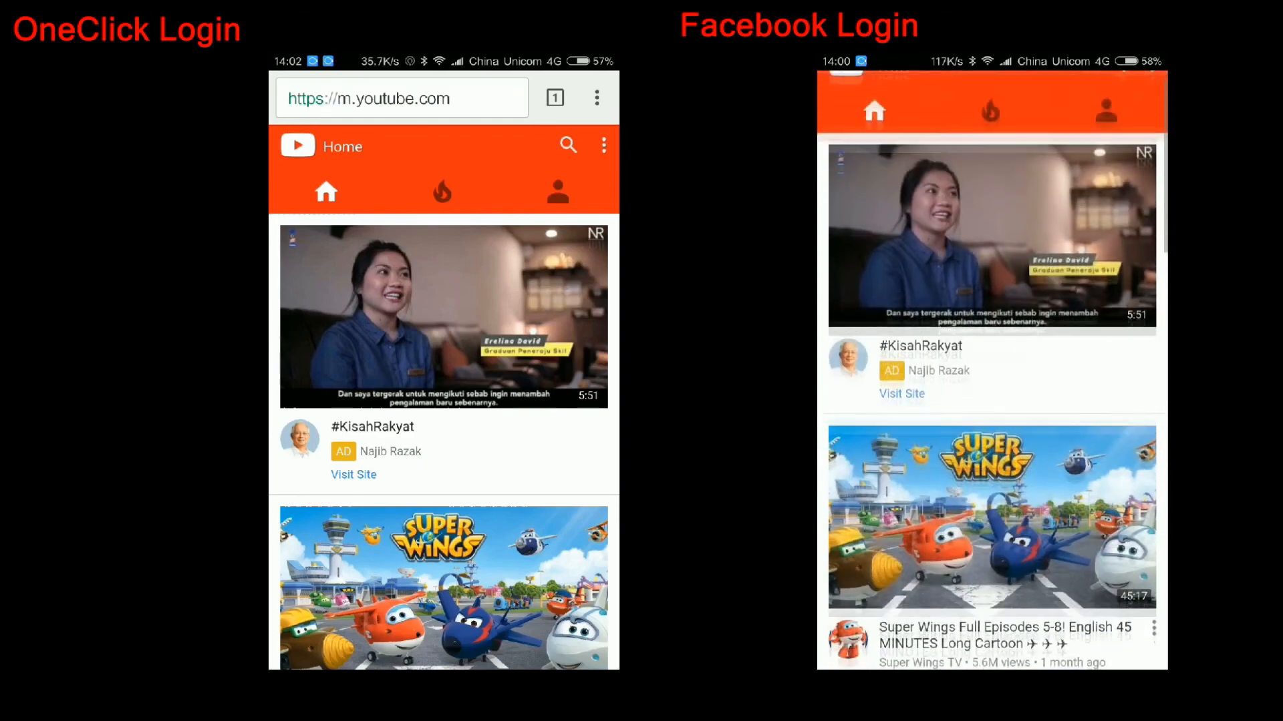
pyautogui.scroll(-3)
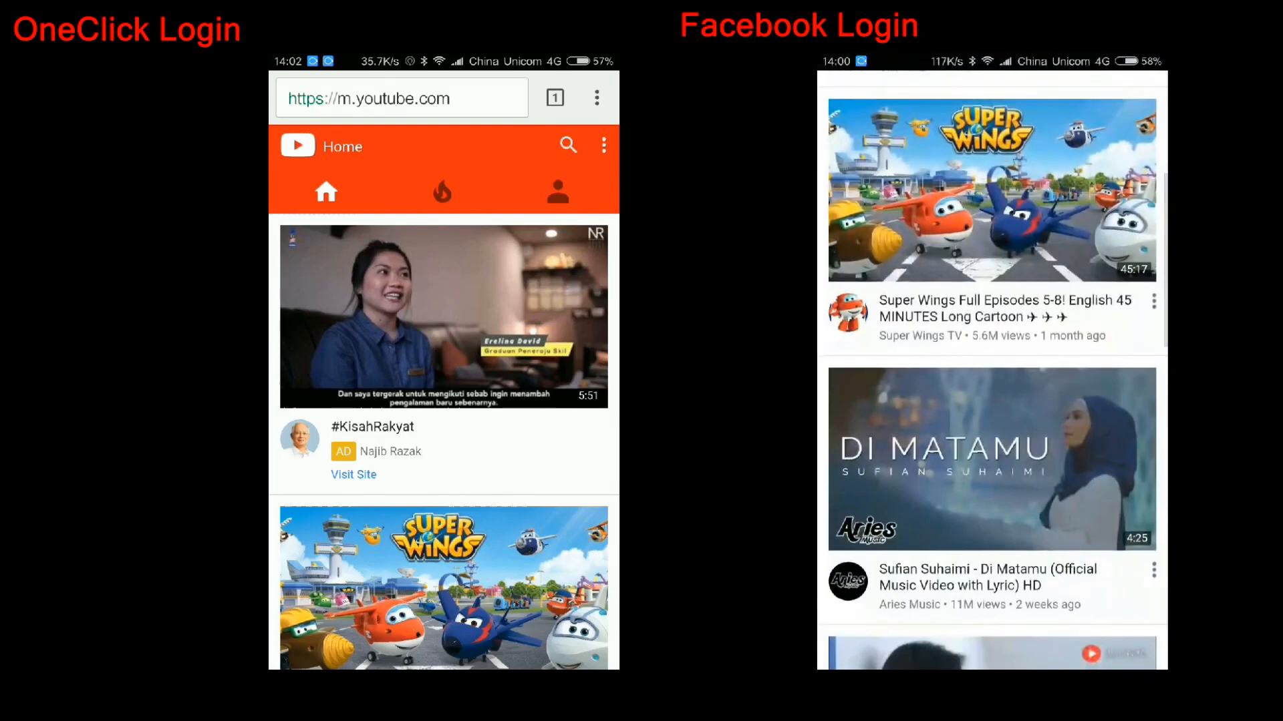